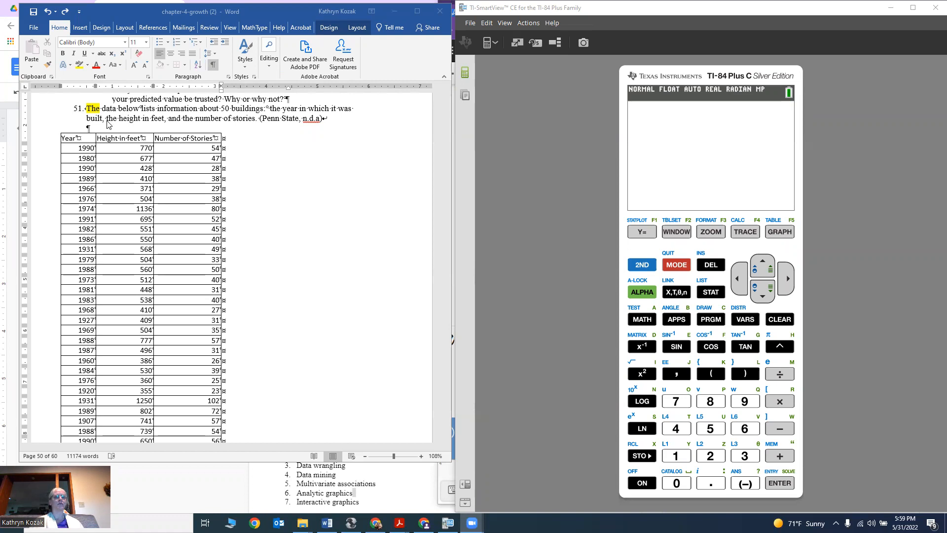
- In the STAT list editor, erase the old values from lists L1 and L2
scroll("down", 3)
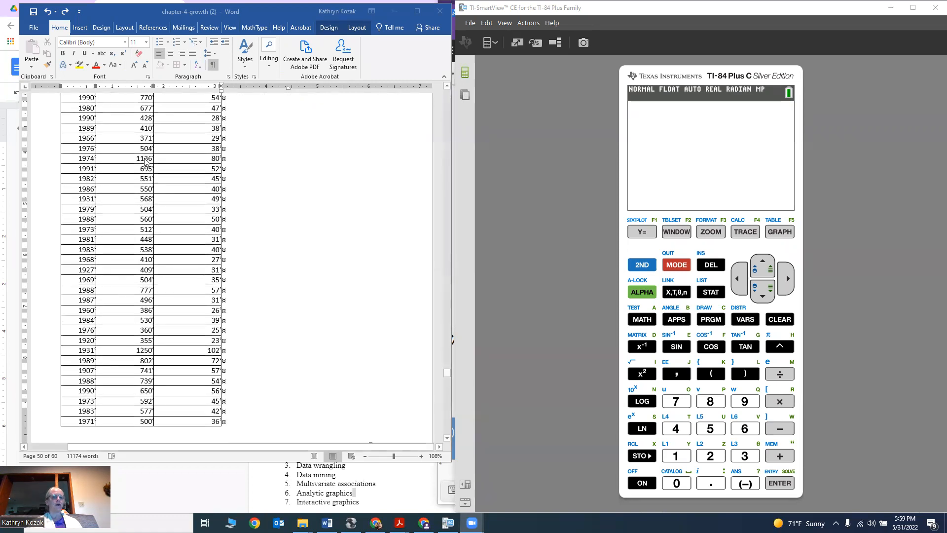
scroll("up", 3)
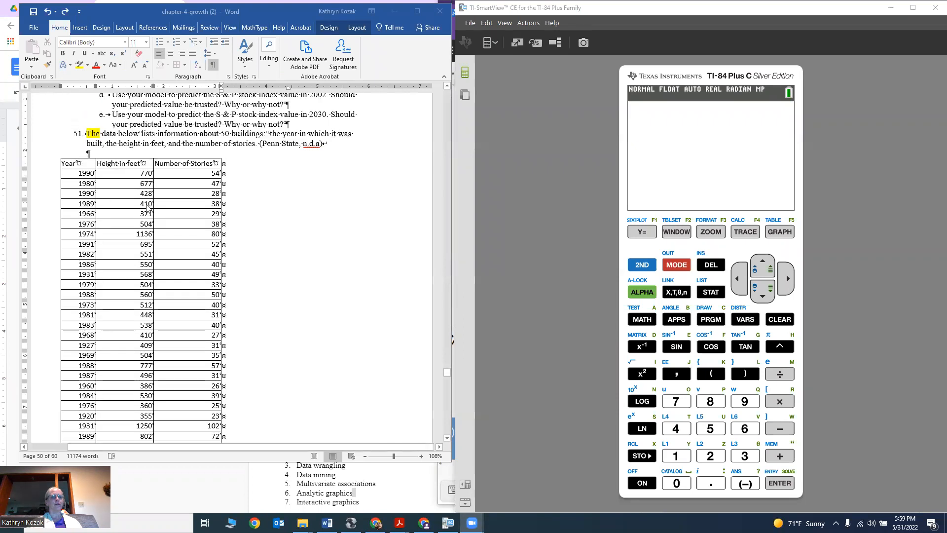
scroll("down", 3)
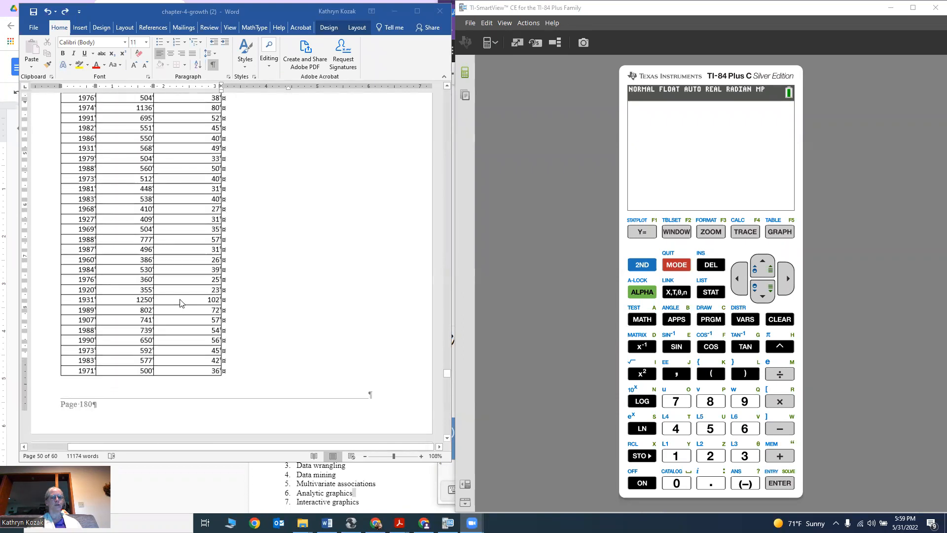
scroll("down", 3)
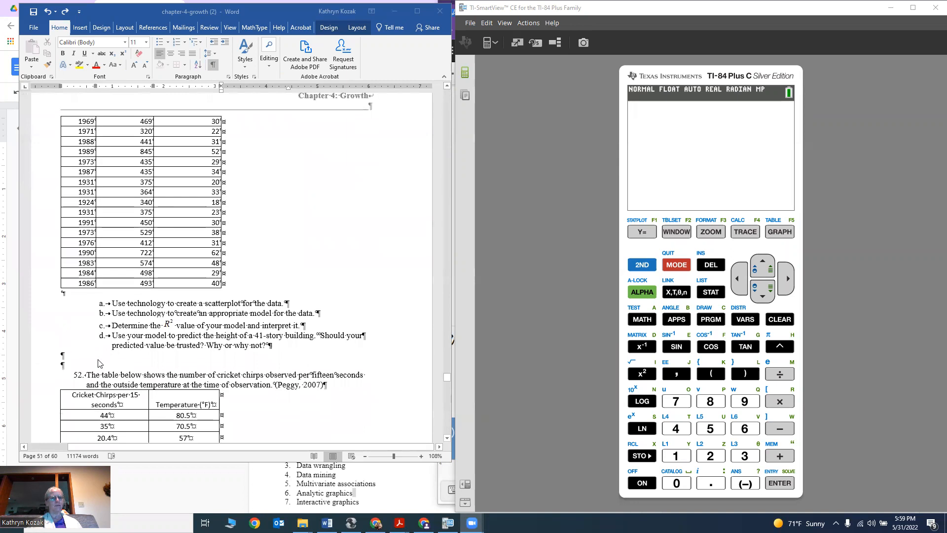
mouse_move(126, 339)
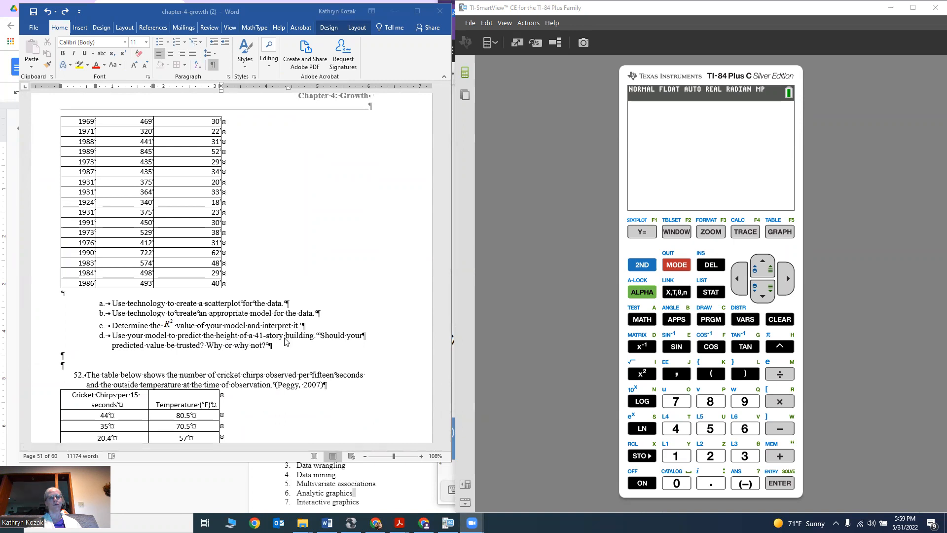
mouse_move(237, 354)
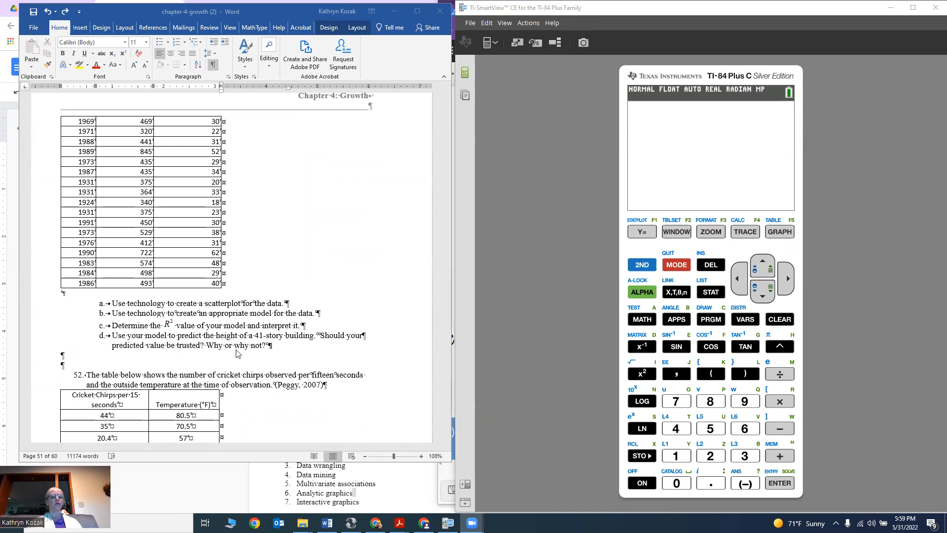
scroll("down", 3)
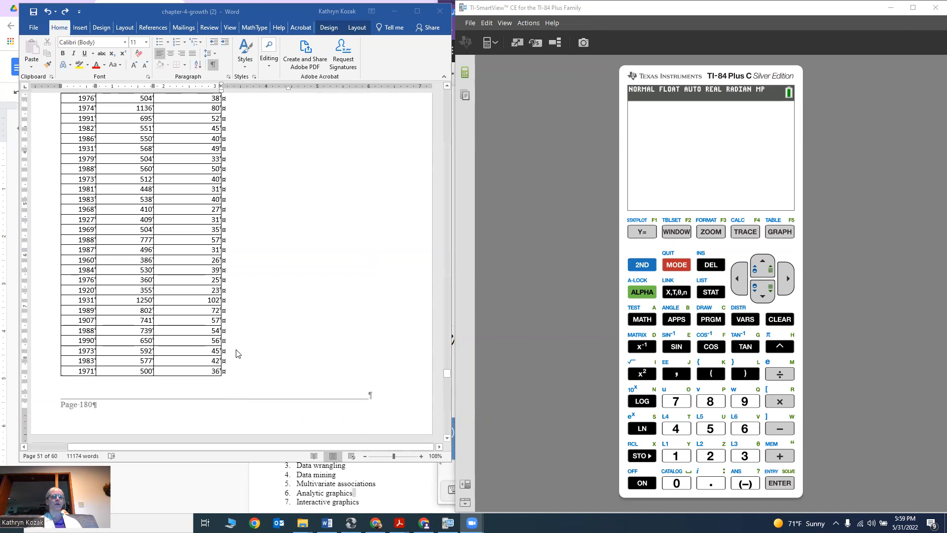
scroll("up", 3)
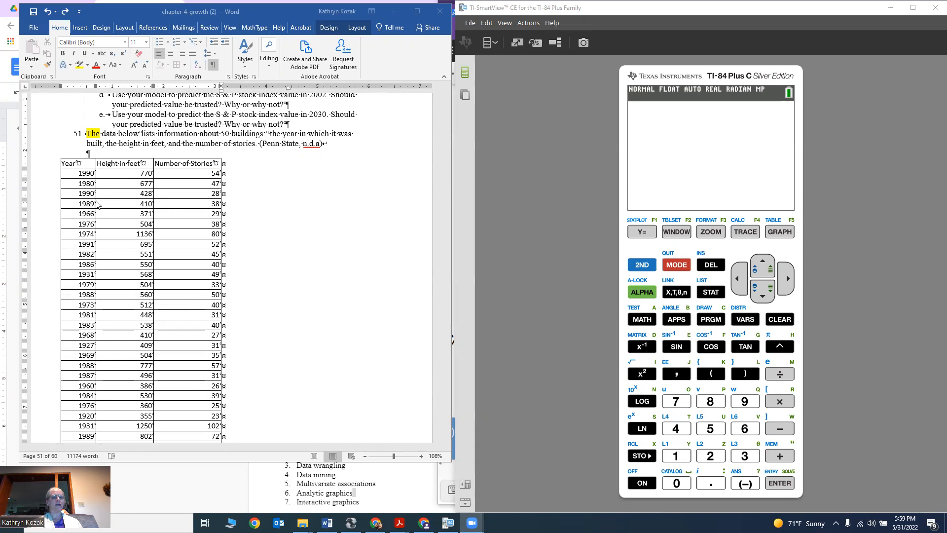
mouse_move(124, 171)
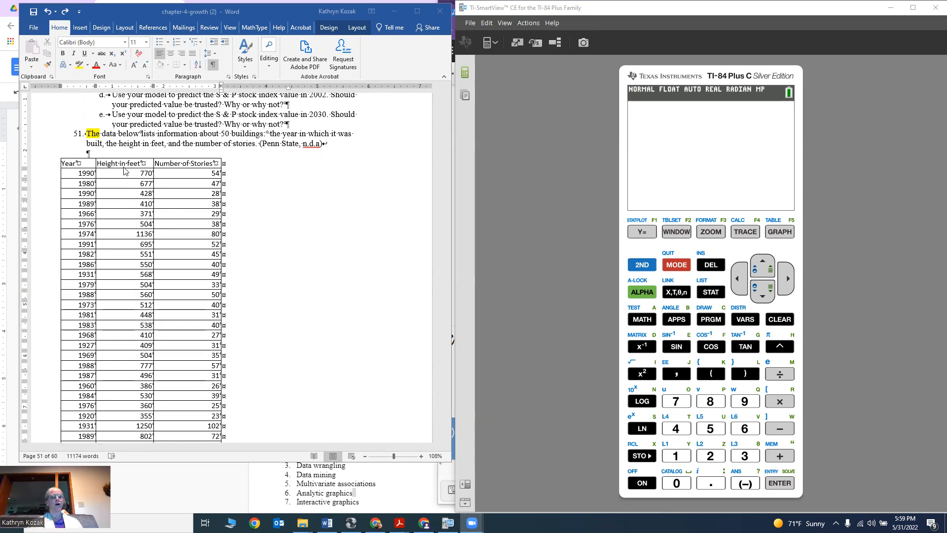
mouse_move(191, 260)
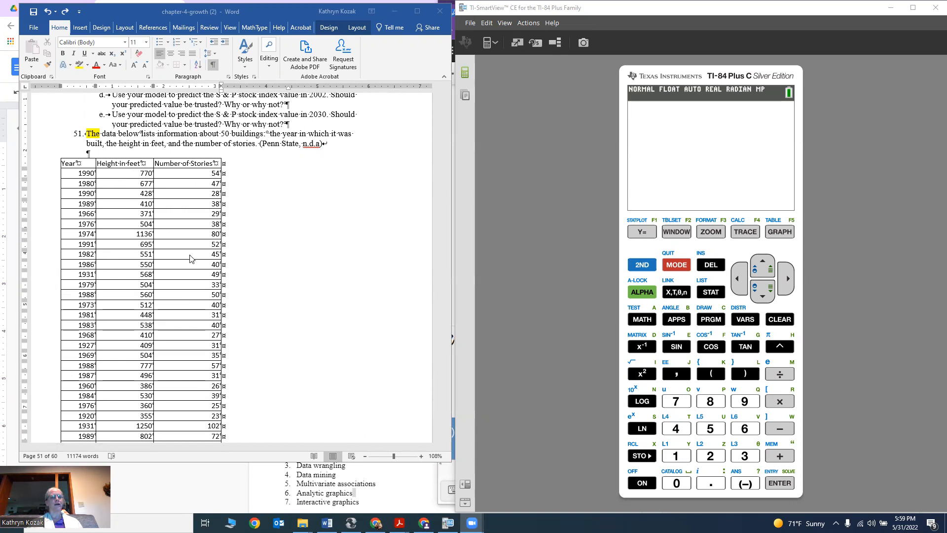
mouse_move(188, 165)
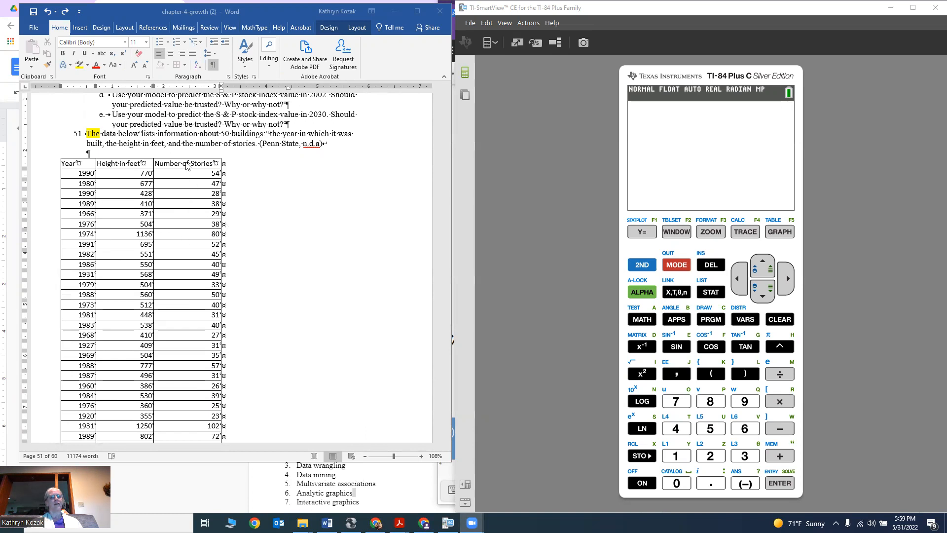
mouse_move(189, 370)
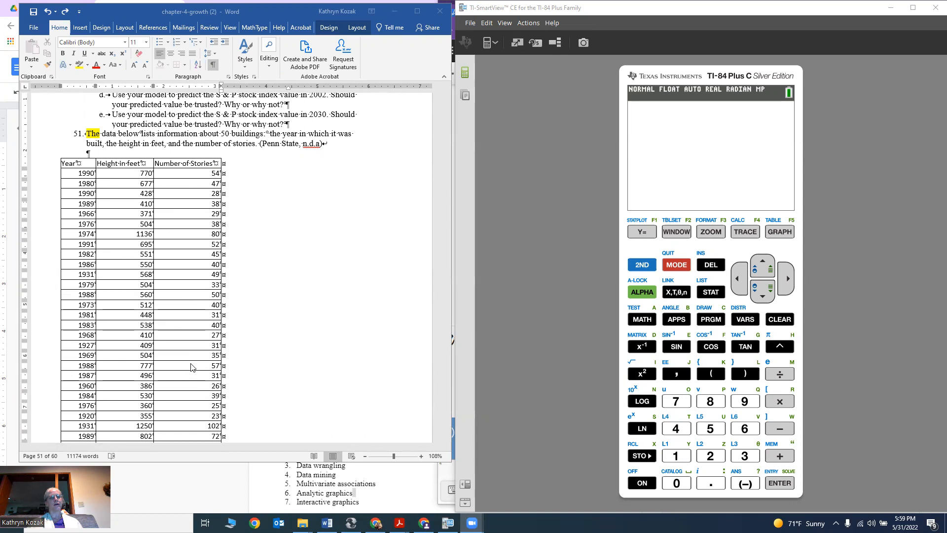
mouse_move(119, 165)
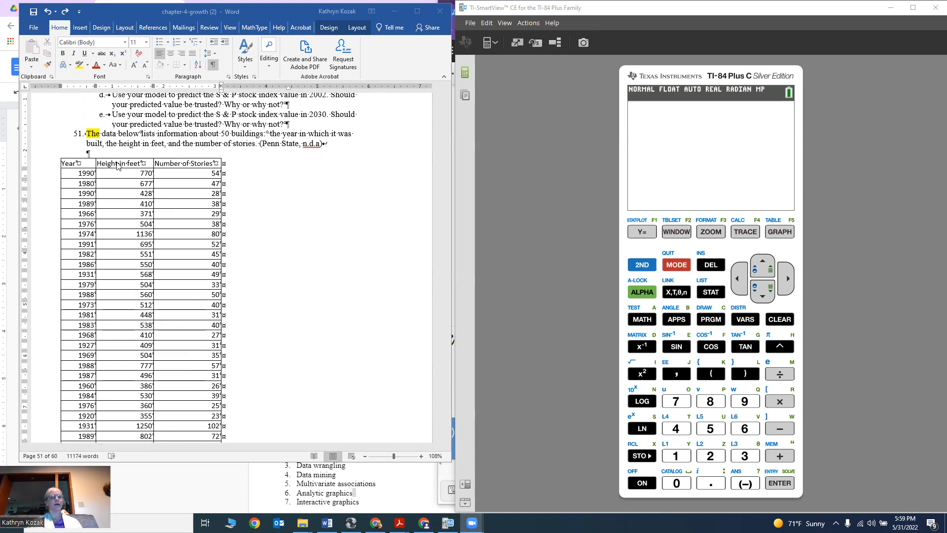
mouse_move(598, 306)
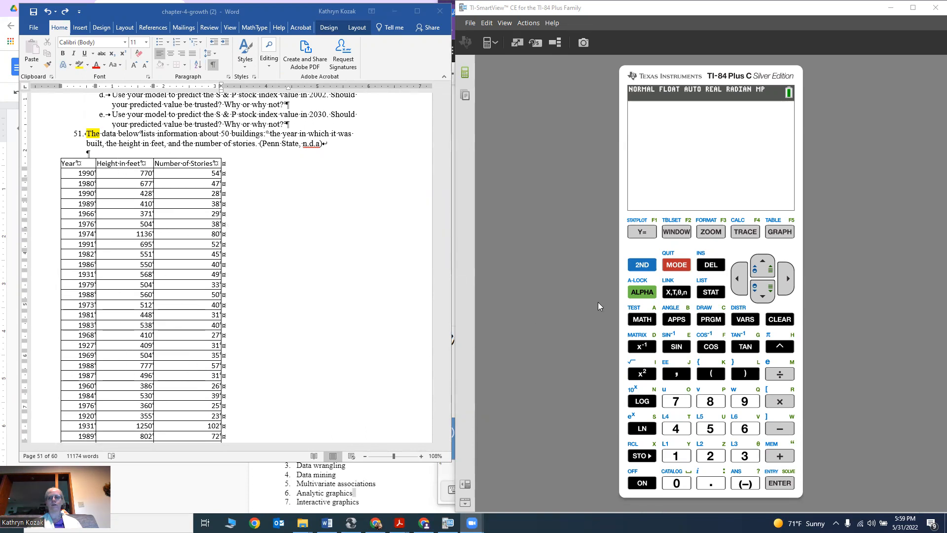
mouse_move(715, 223)
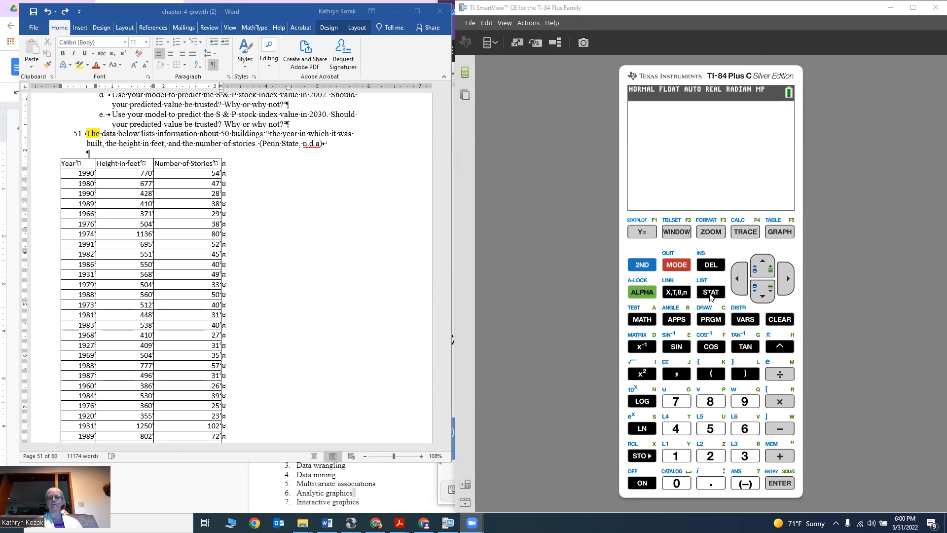
left_click(710, 292)
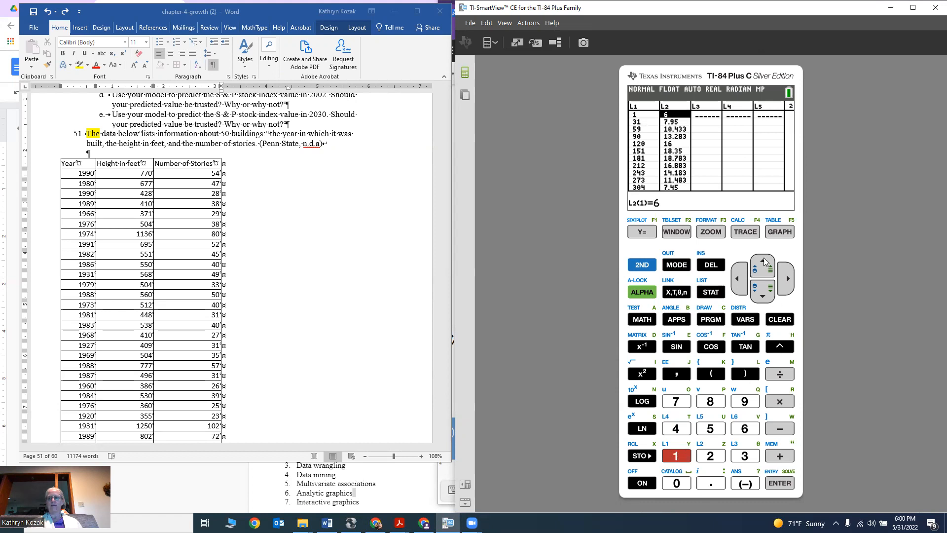
left_click(762, 261)
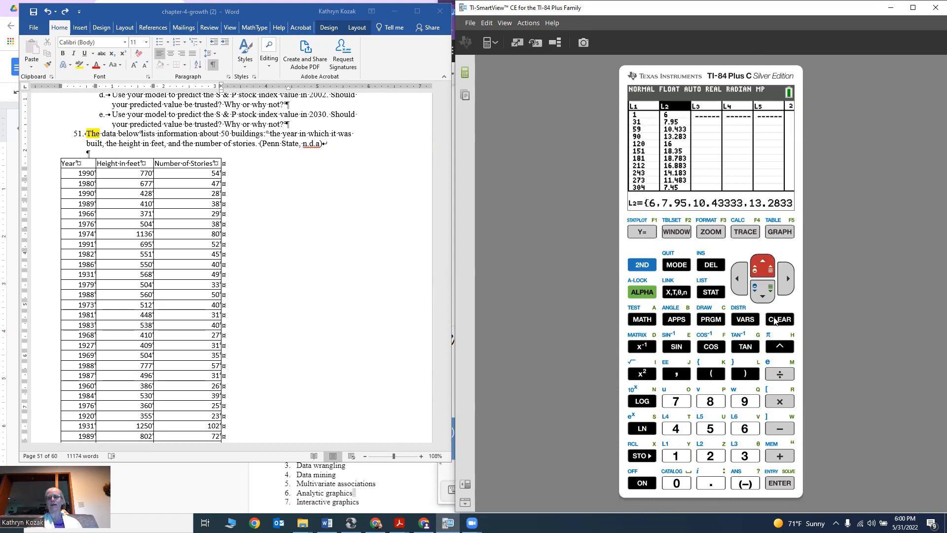
mouse_move(801, 312)
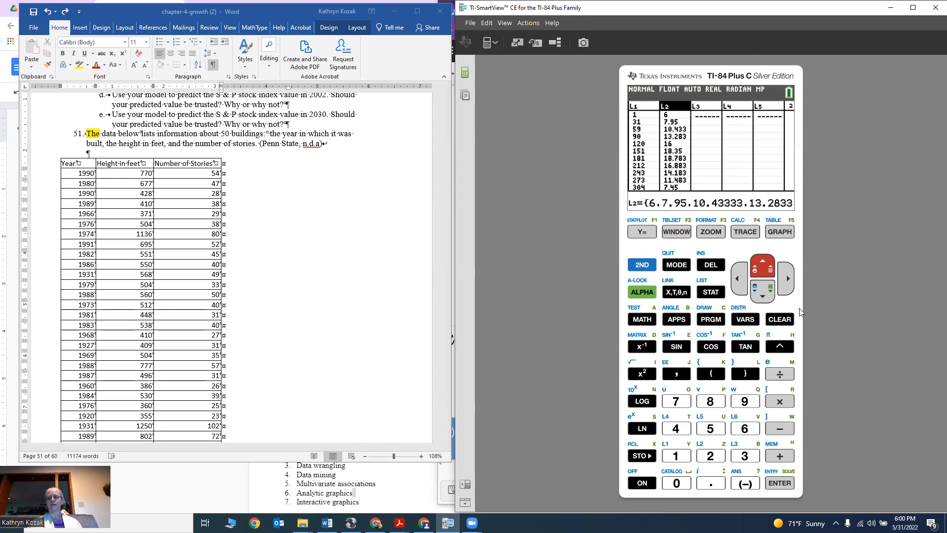
left_click(779, 482)
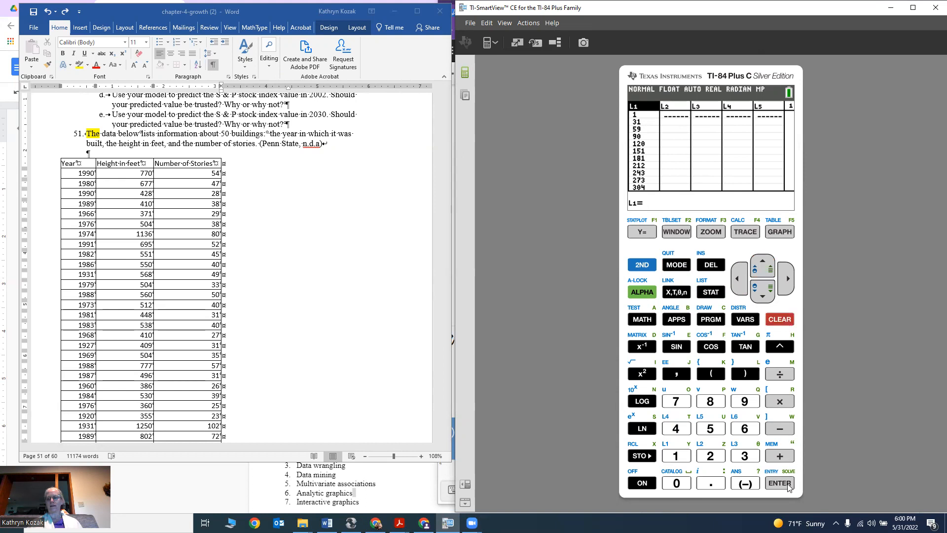
left_click(779, 319)
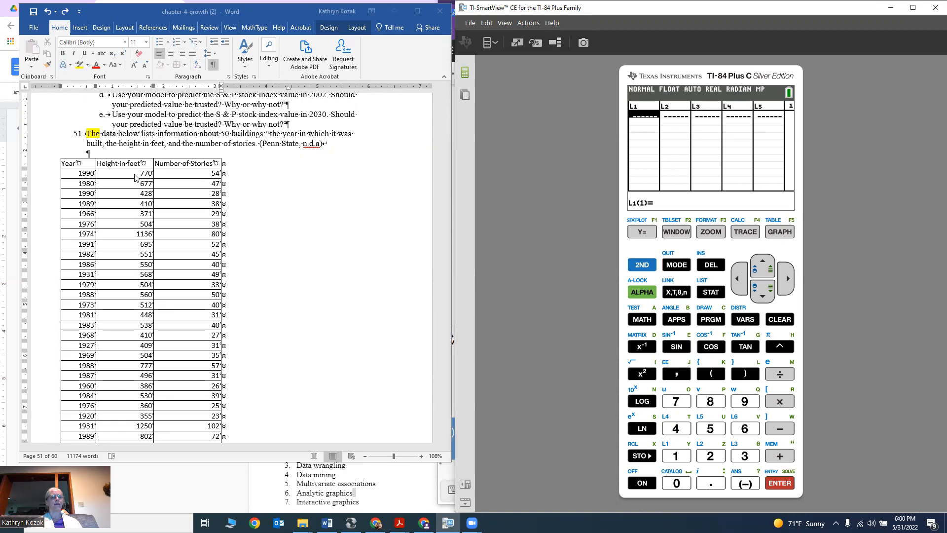
mouse_move(603, 118)
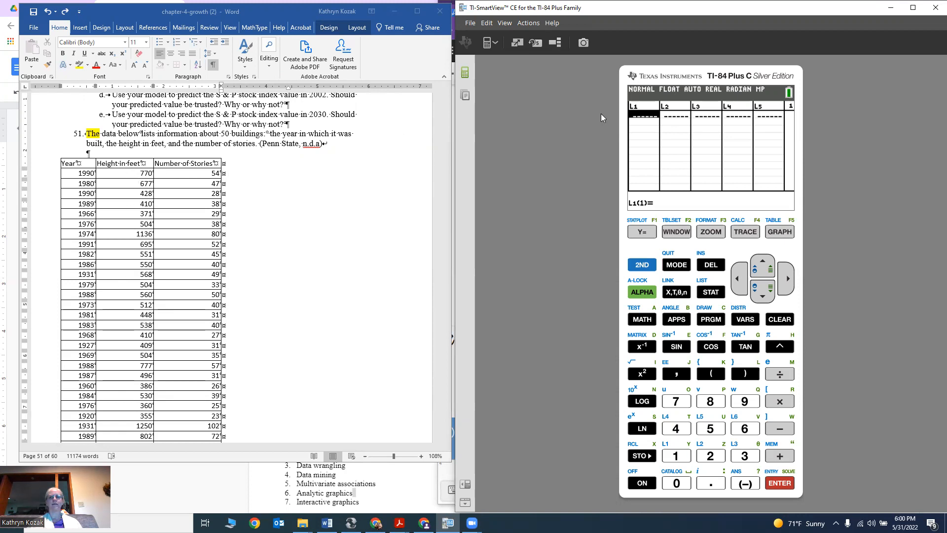
- Fill list L1 with the stored STOR list from LIST NAMES
left_click(641, 265)
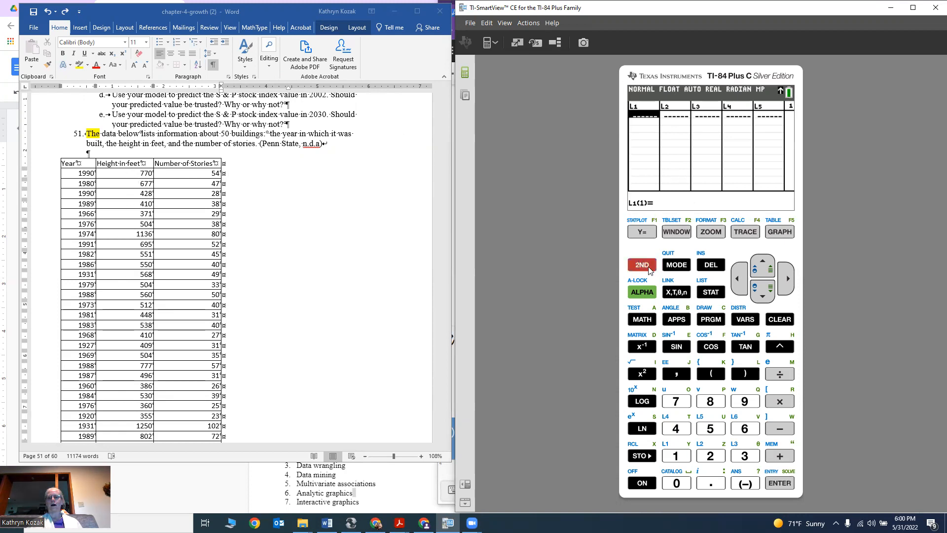
left_click(710, 291)
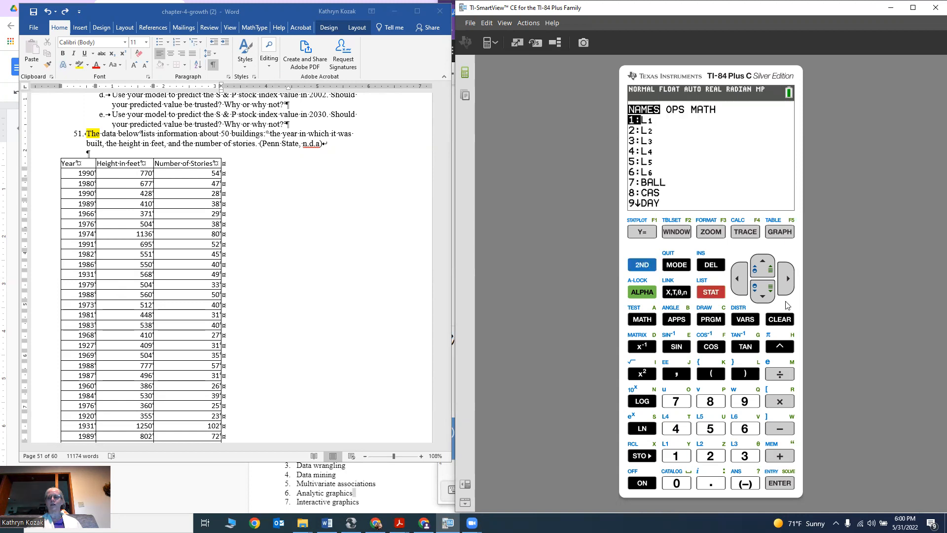
left_click(762, 296)
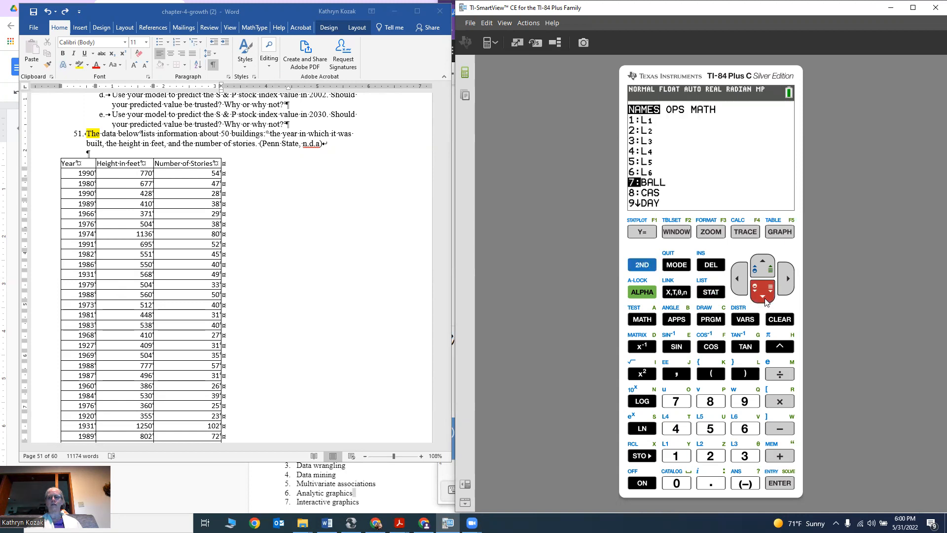
left_click(762, 291)
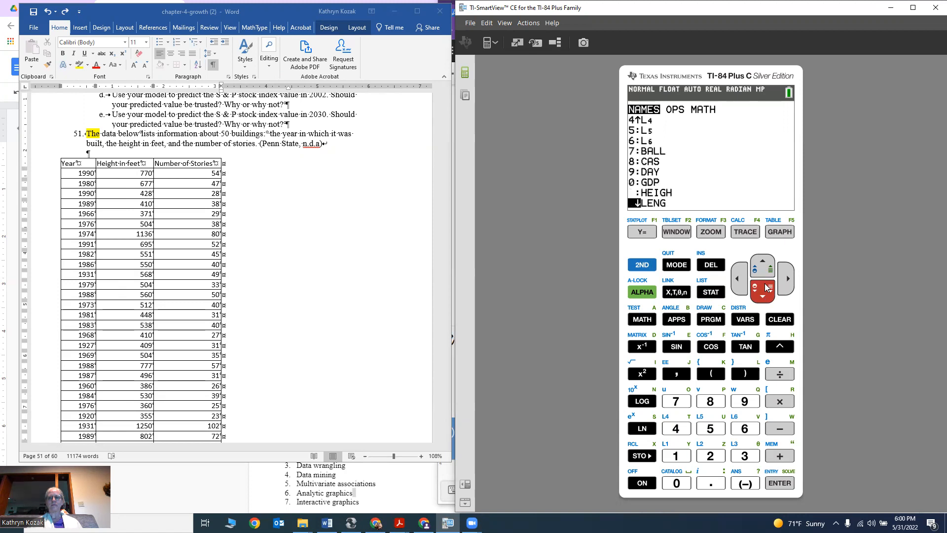
left_click(764, 293)
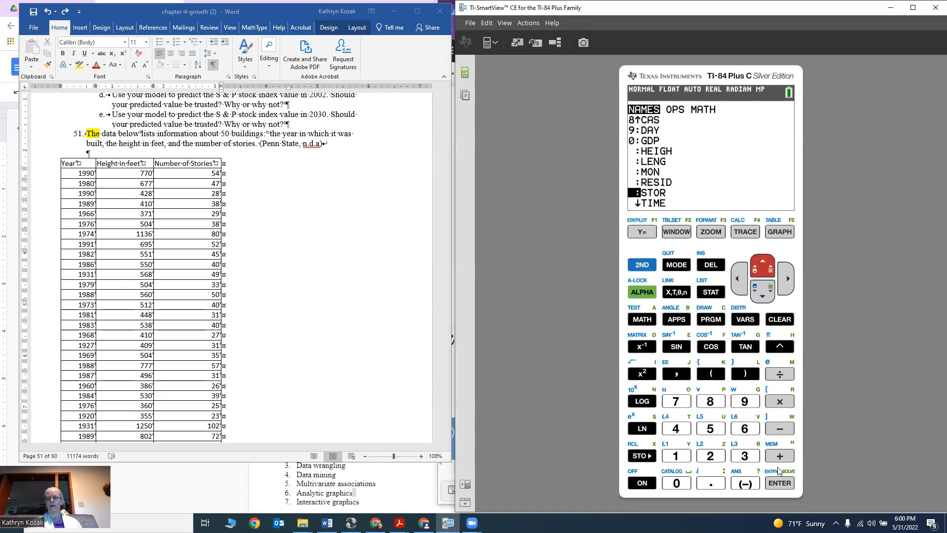
left_click(779, 482)
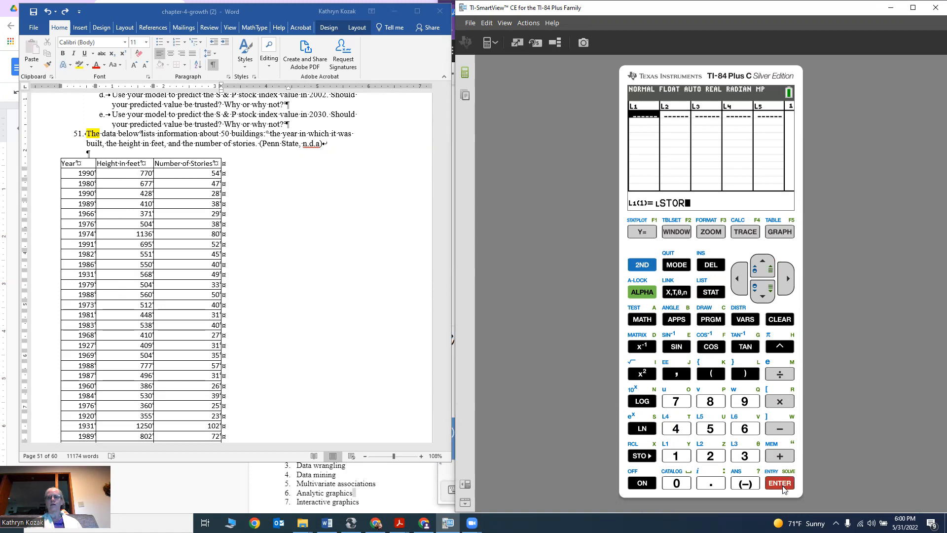
left_click(778, 483)
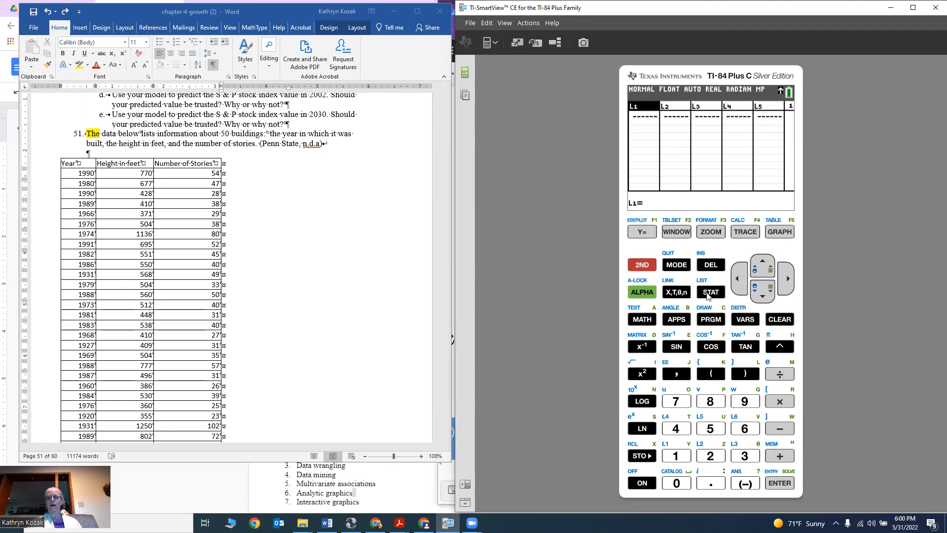
left_click(710, 292)
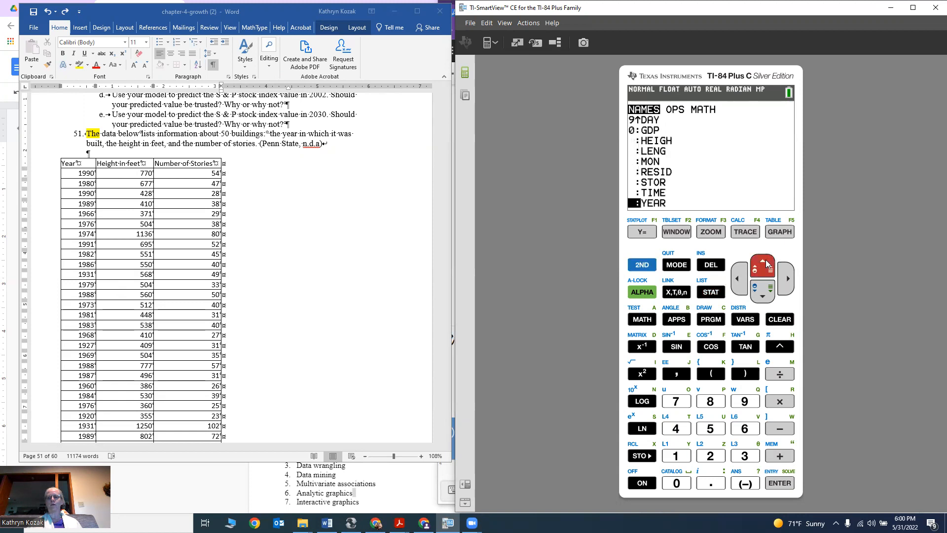
left_click(779, 482)
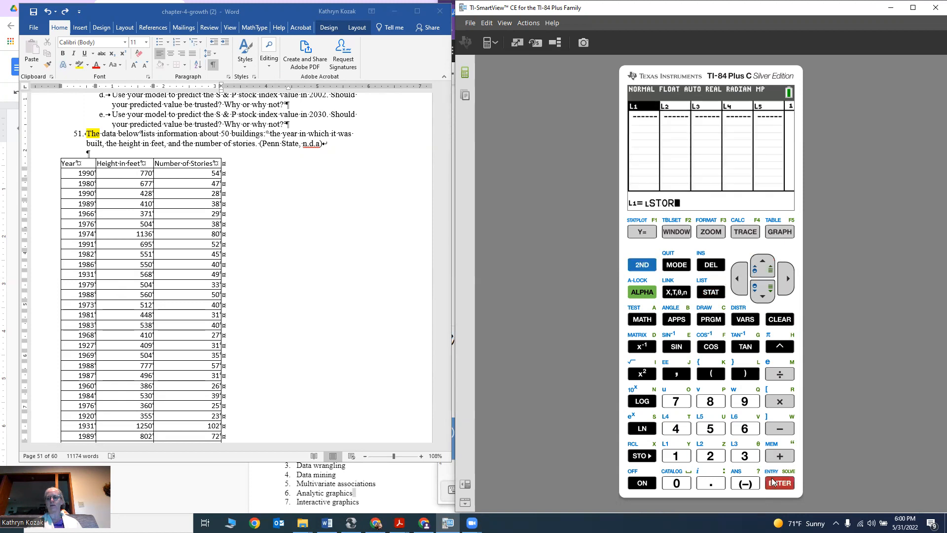
left_click(779, 483)
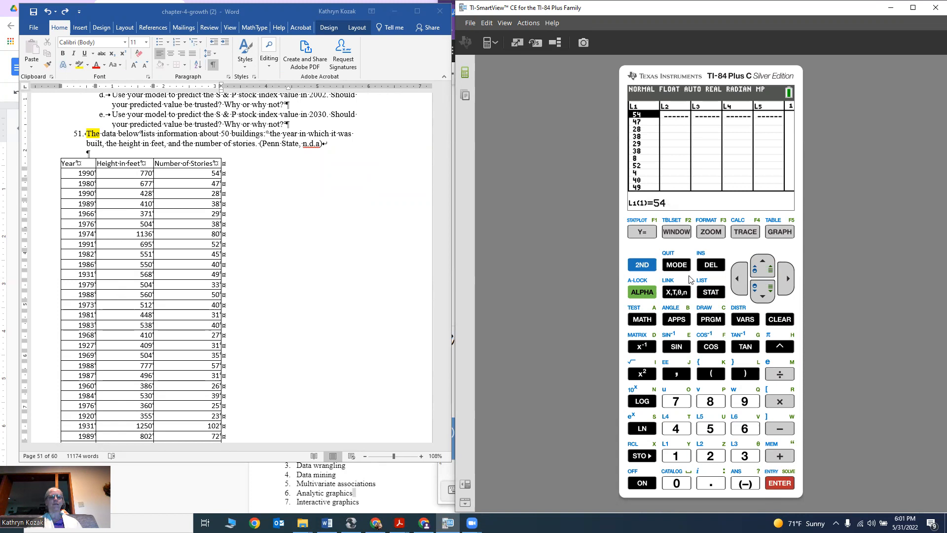
- Assign the stored HEIGH list to L2
left_click(786, 278)
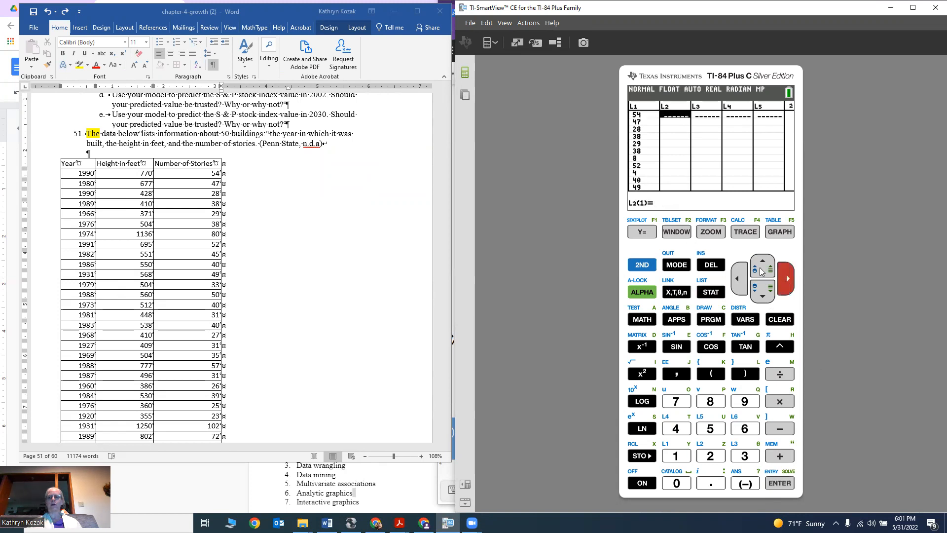
left_click(641, 265)
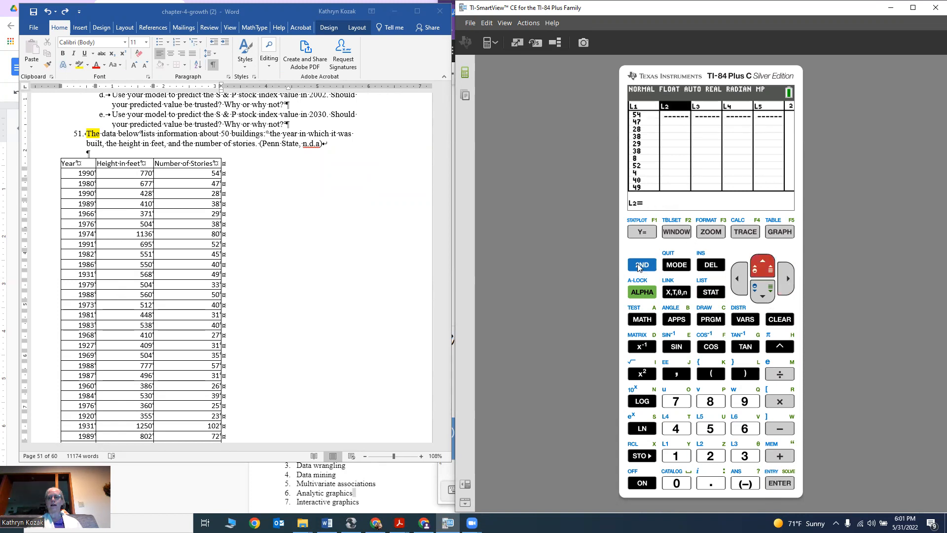
left_click(710, 291)
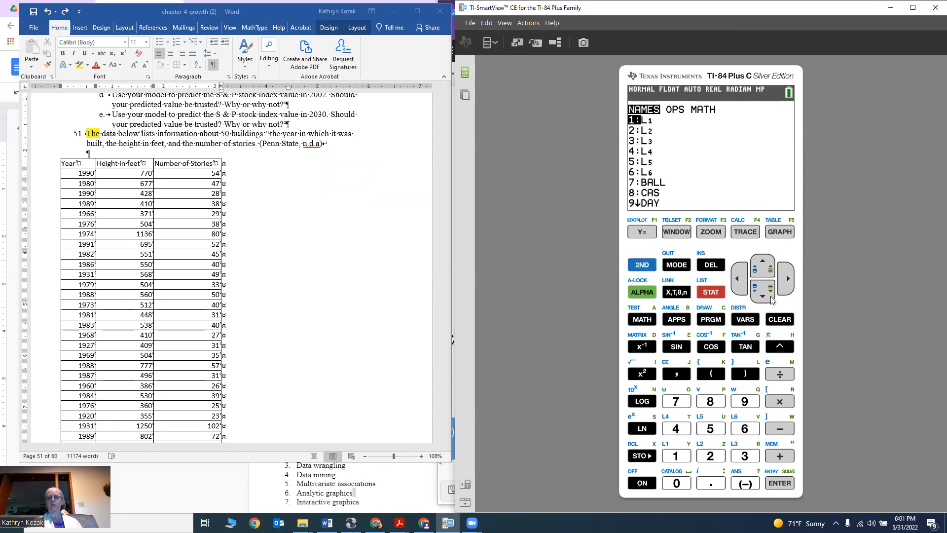
left_click(762, 293)
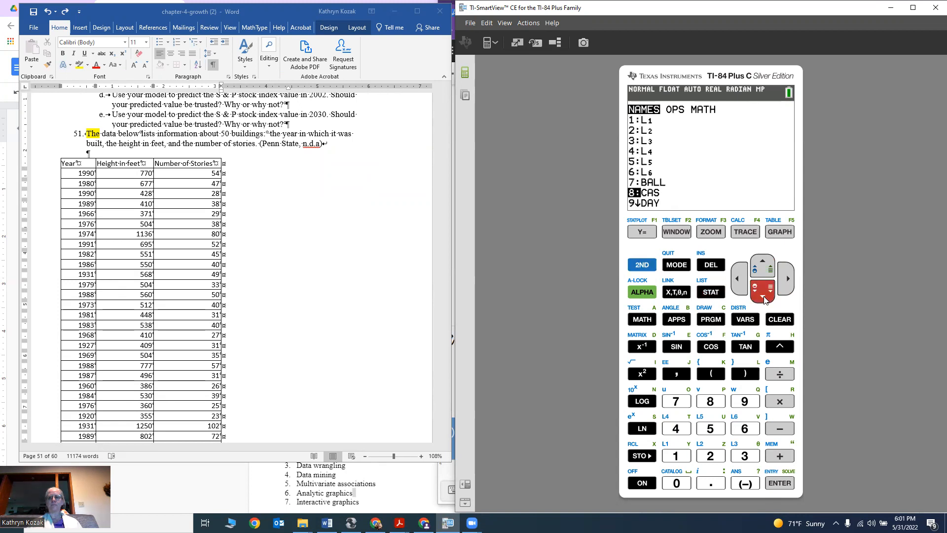
left_click(763, 291)
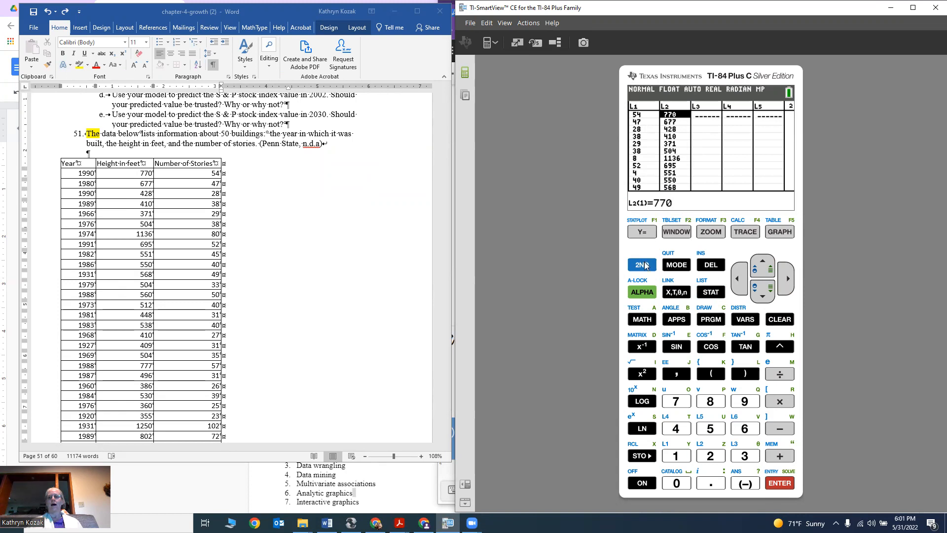
mouse_move(728, 236)
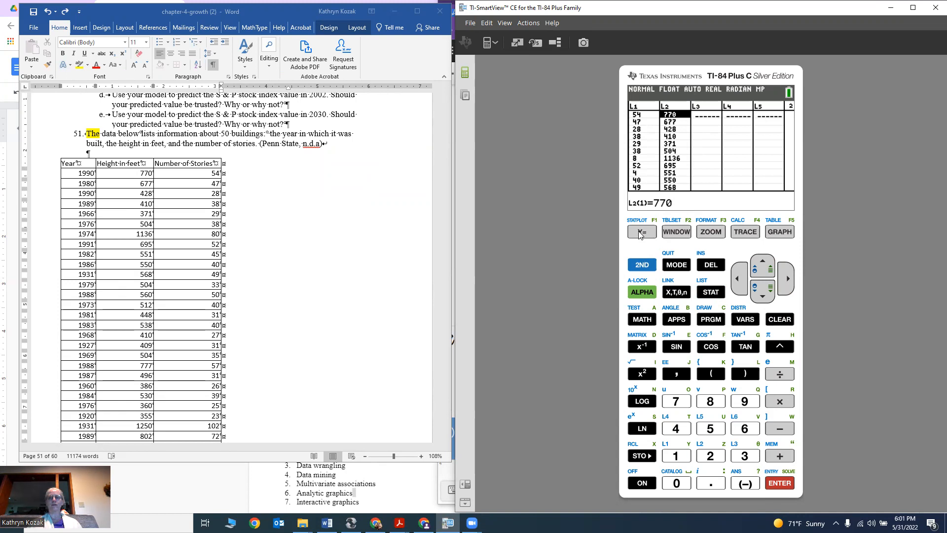
- Clear the old sine equation from Y1 in the Y= editor
left_click(641, 231)
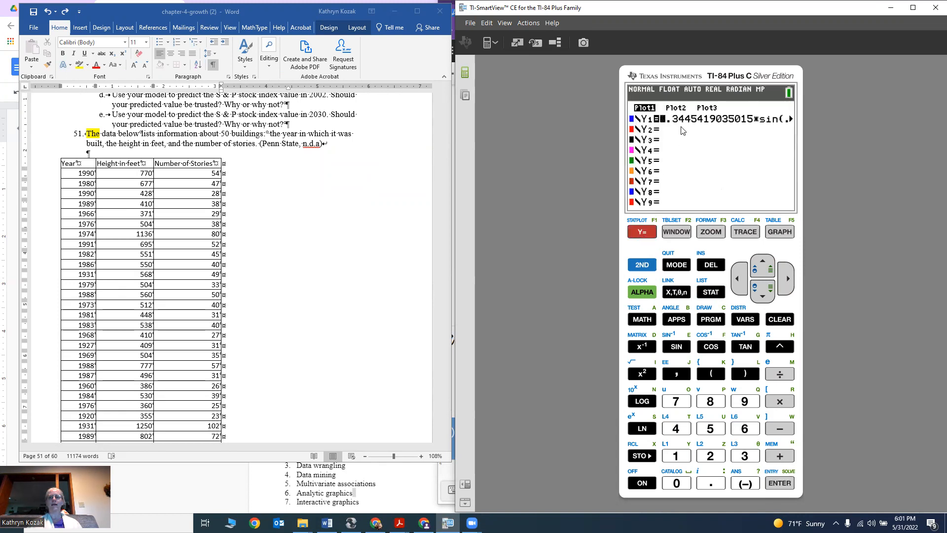
mouse_move(775, 144)
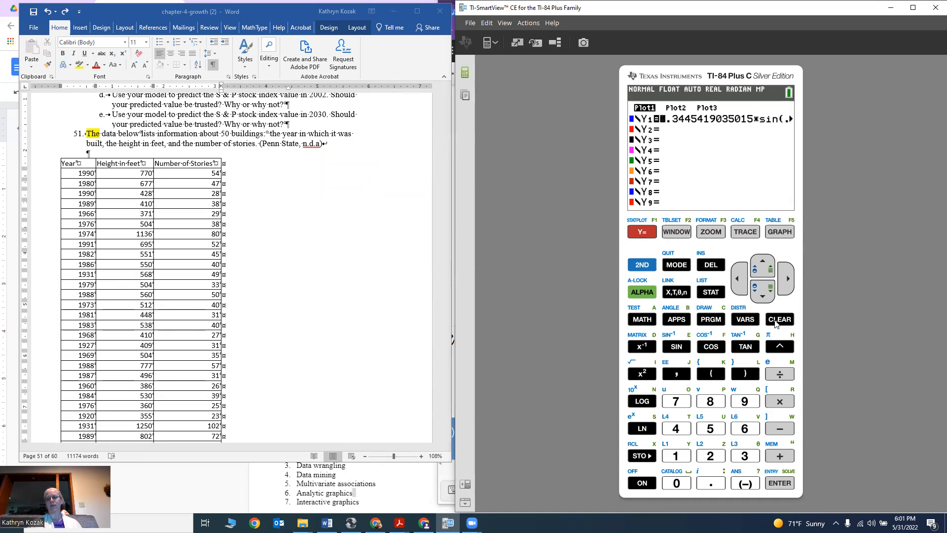
left_click(779, 319)
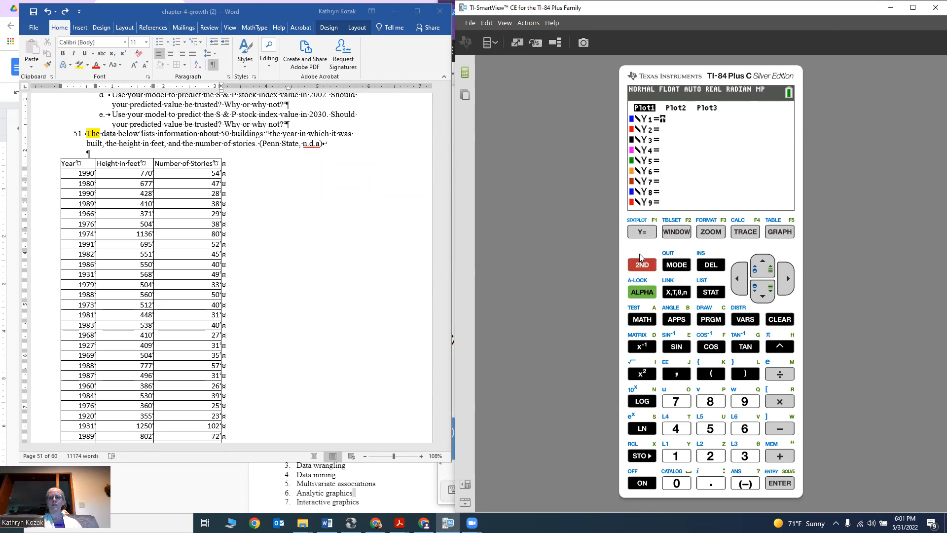
- Set Plot1 on as a scatter plot of L1 versus L2 via STAT PLOT
left_click(641, 231)
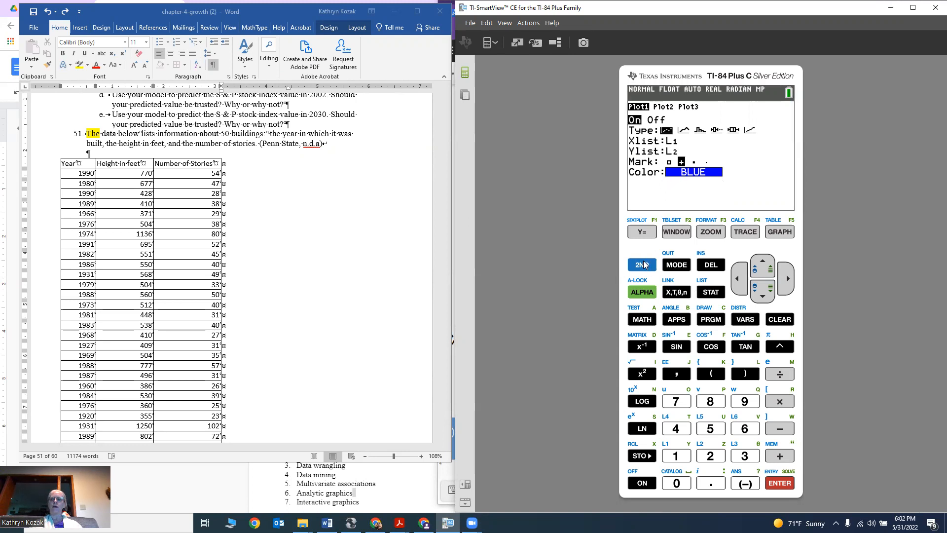
mouse_move(711, 235)
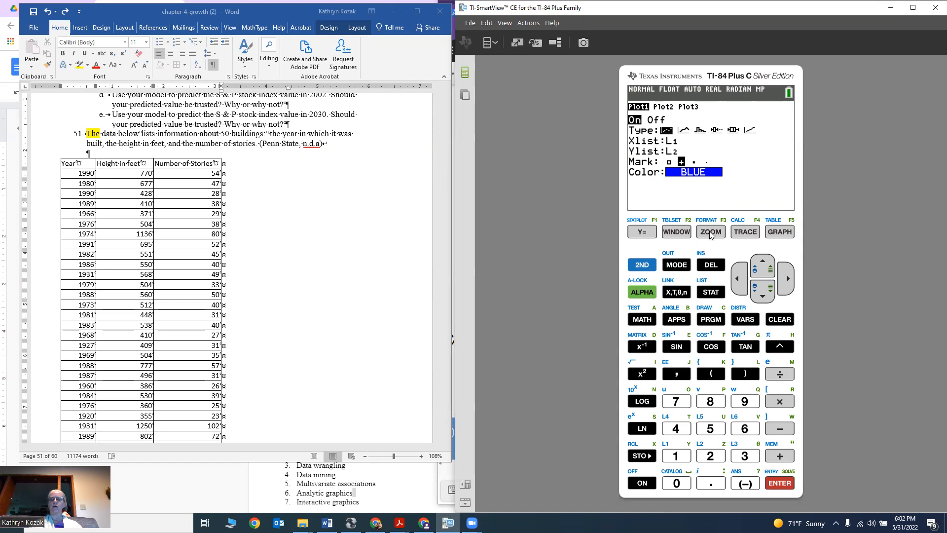
- Open the ZOOM menu to fit the window to the data with ZoomStat
left_click(710, 231)
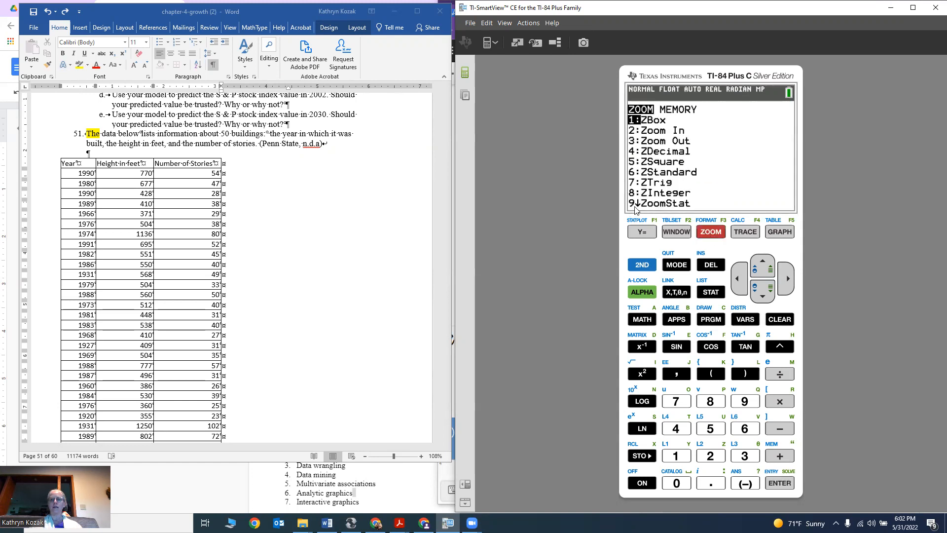
mouse_move(682, 205)
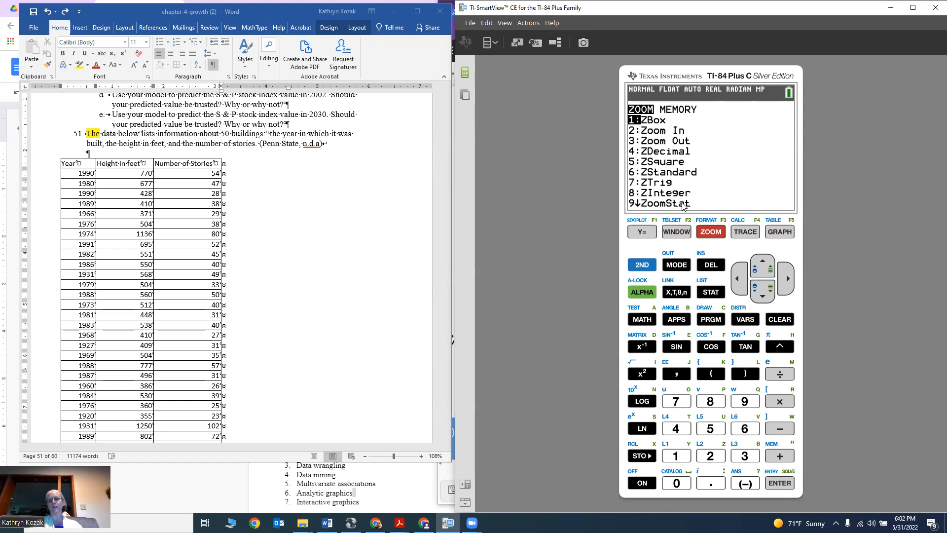
mouse_move(608, 219)
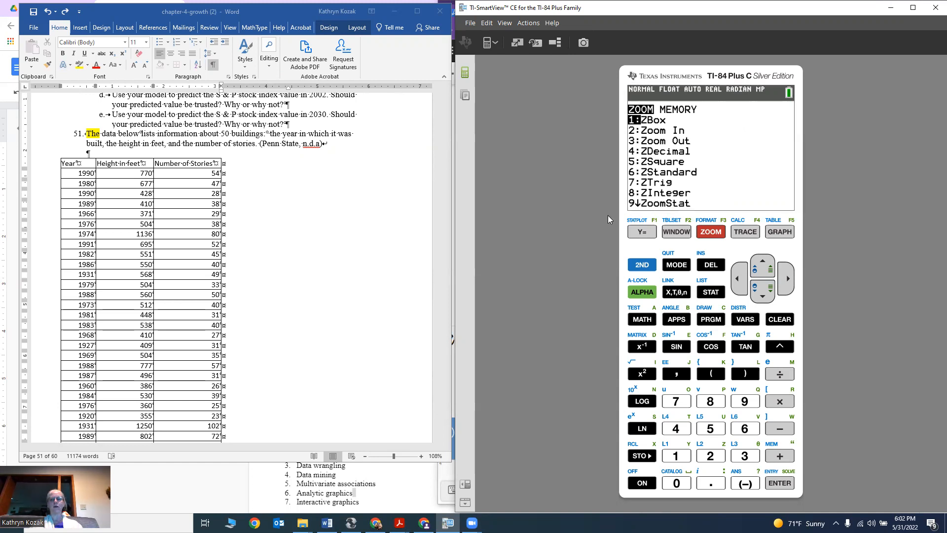
mouse_move(740, 405)
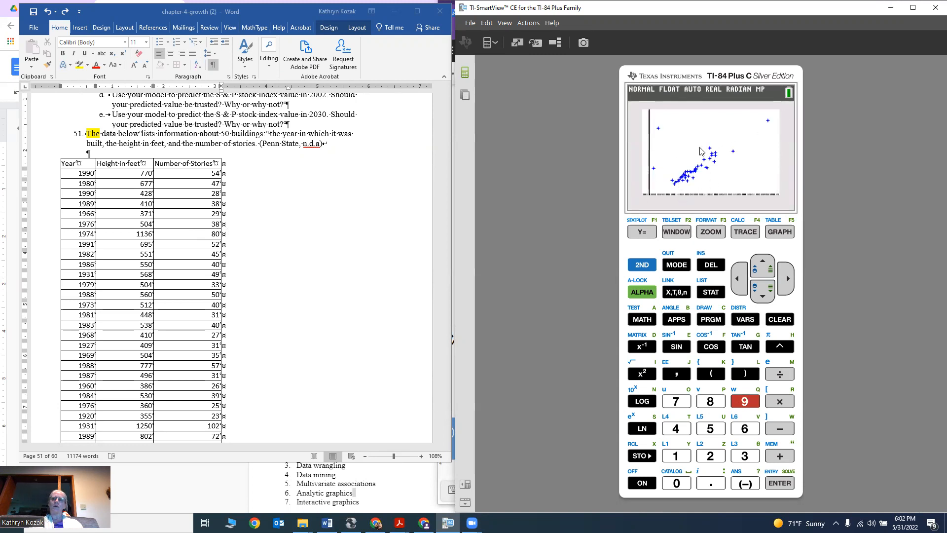
mouse_move(642, 167)
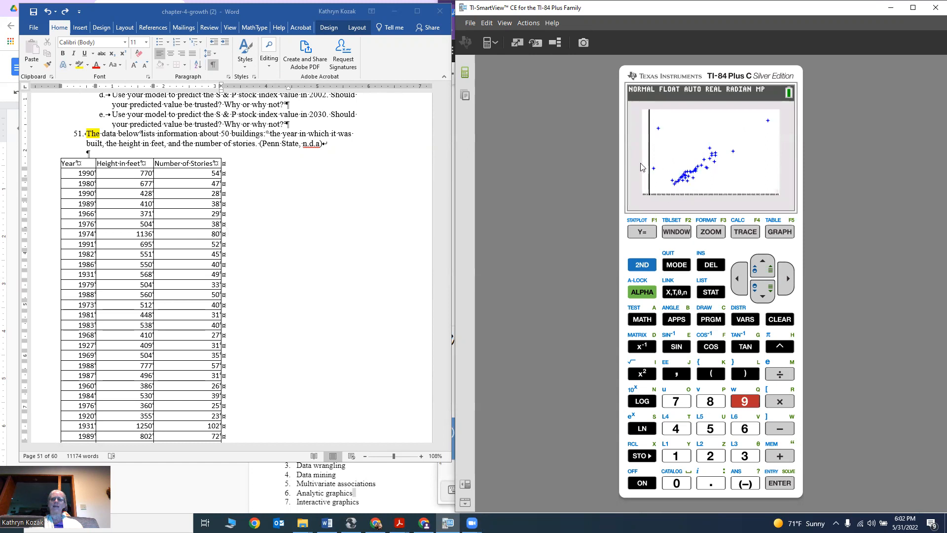
mouse_move(751, 150)
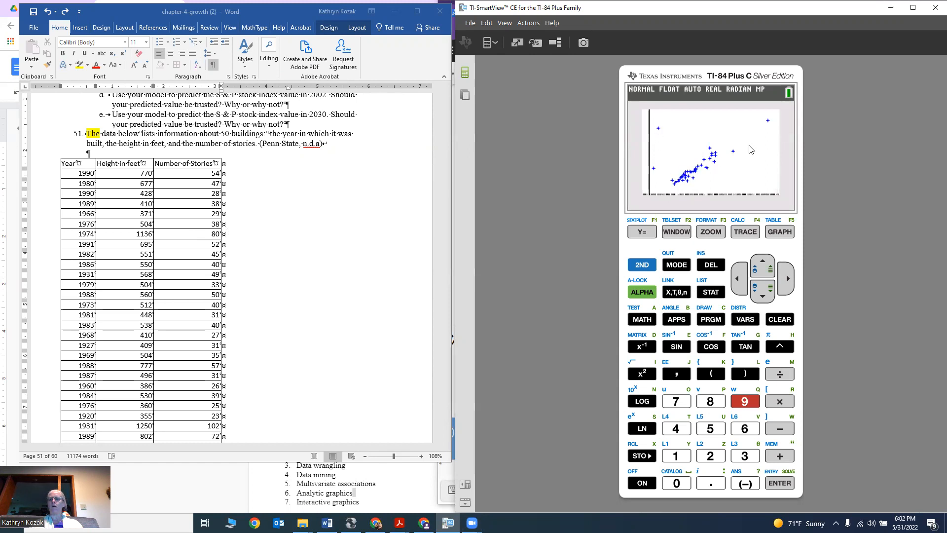
mouse_move(660, 138)
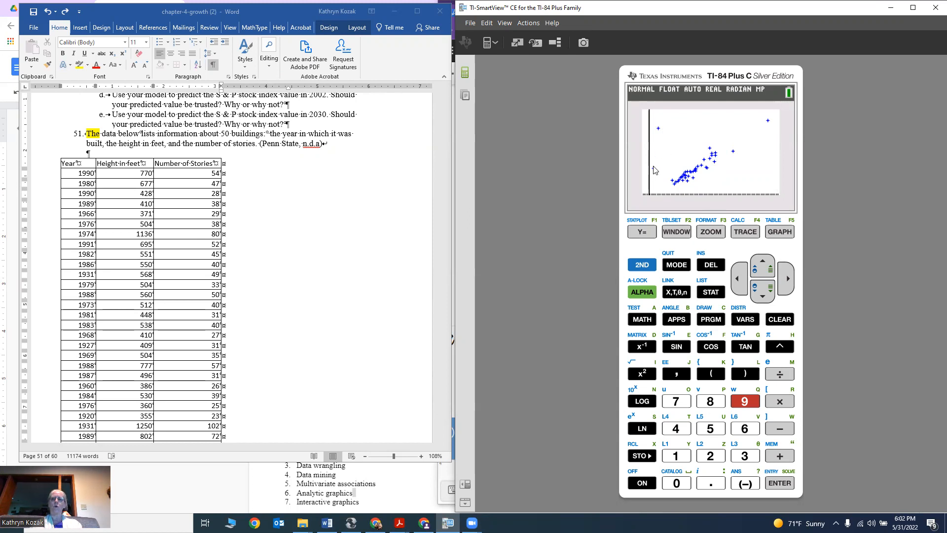
mouse_move(705, 294)
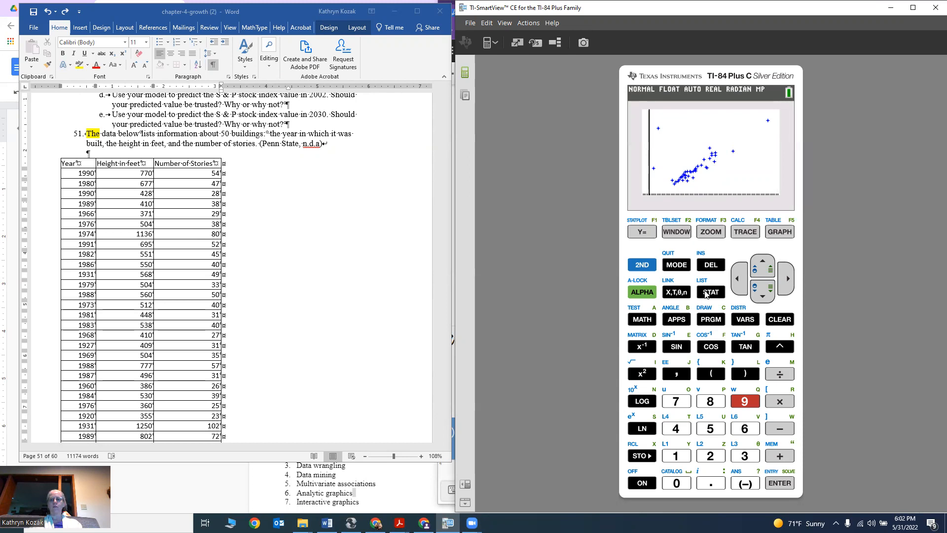
mouse_move(751, 235)
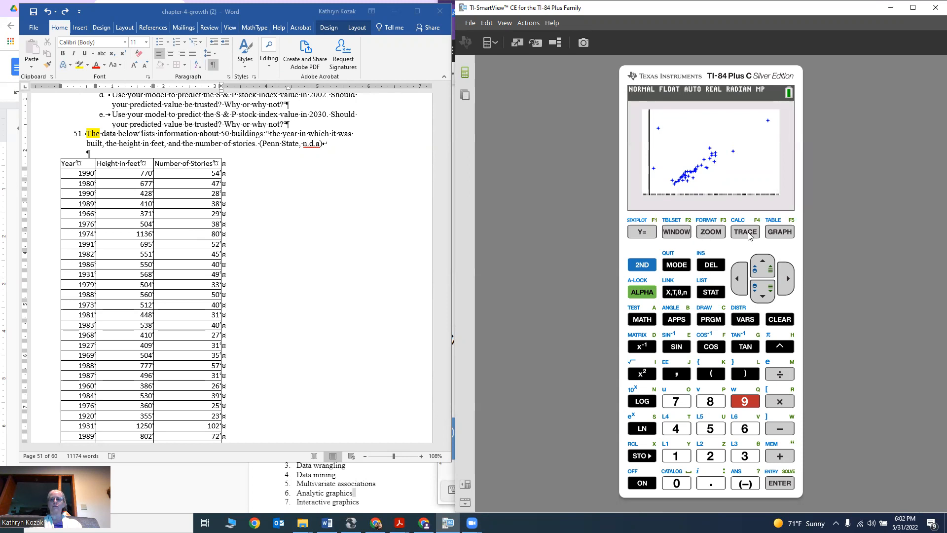
- Trace across the scatter plot points, reading each building's stories and height
left_click(744, 231)
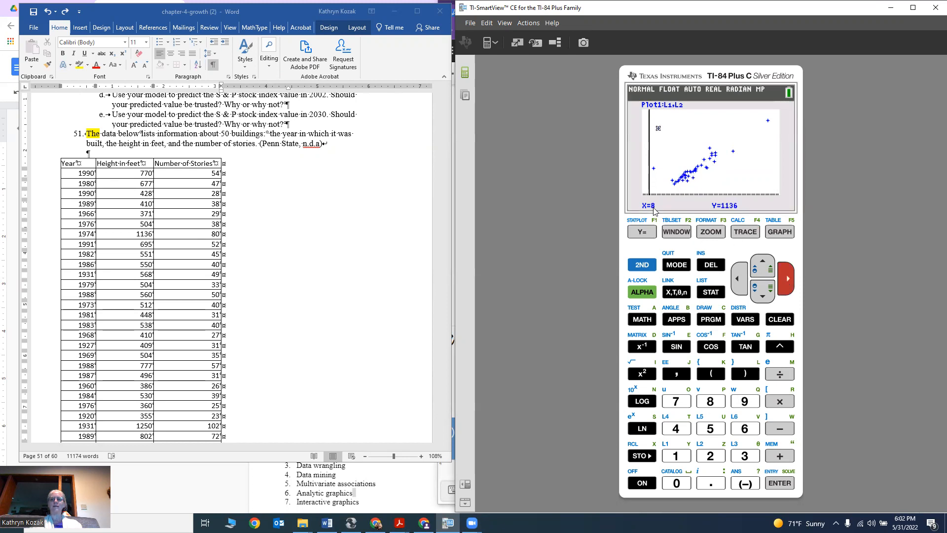
mouse_move(728, 212)
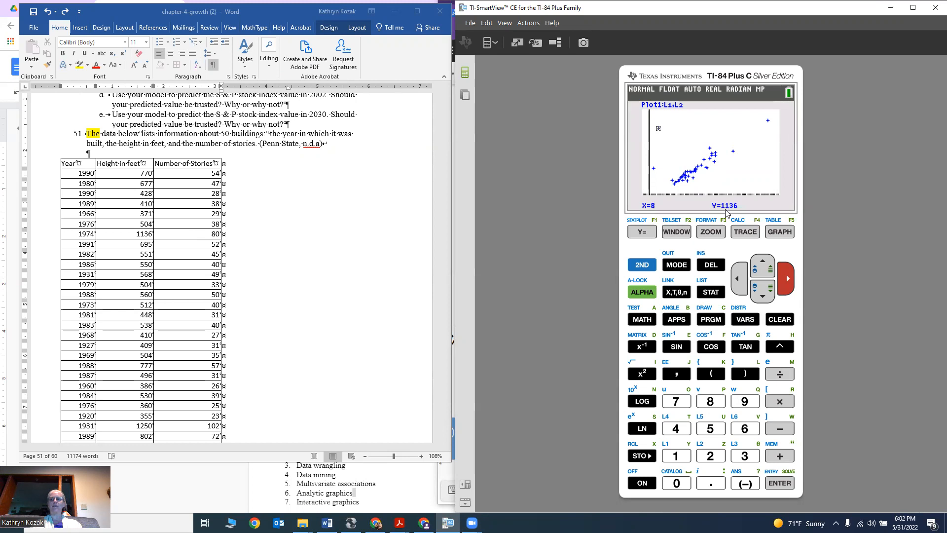
mouse_move(788, 276)
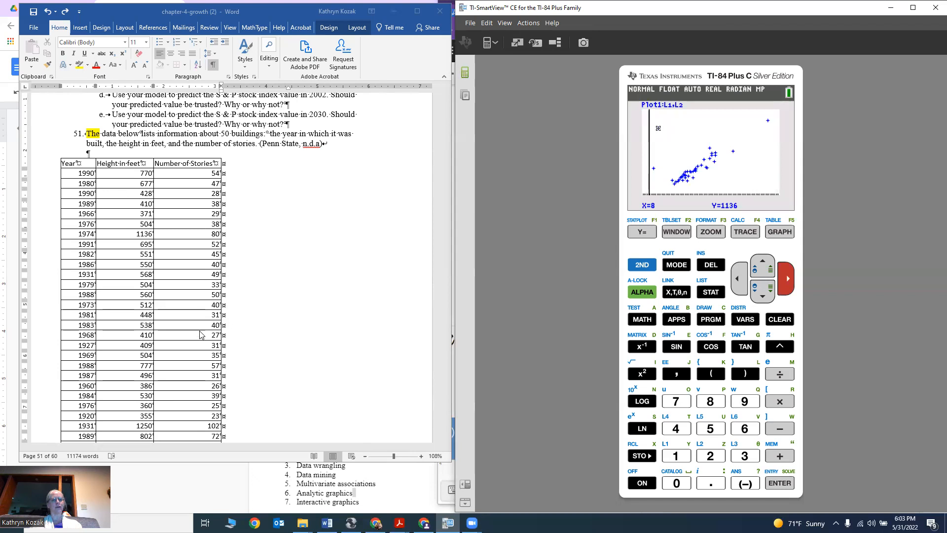
mouse_move(779, 264)
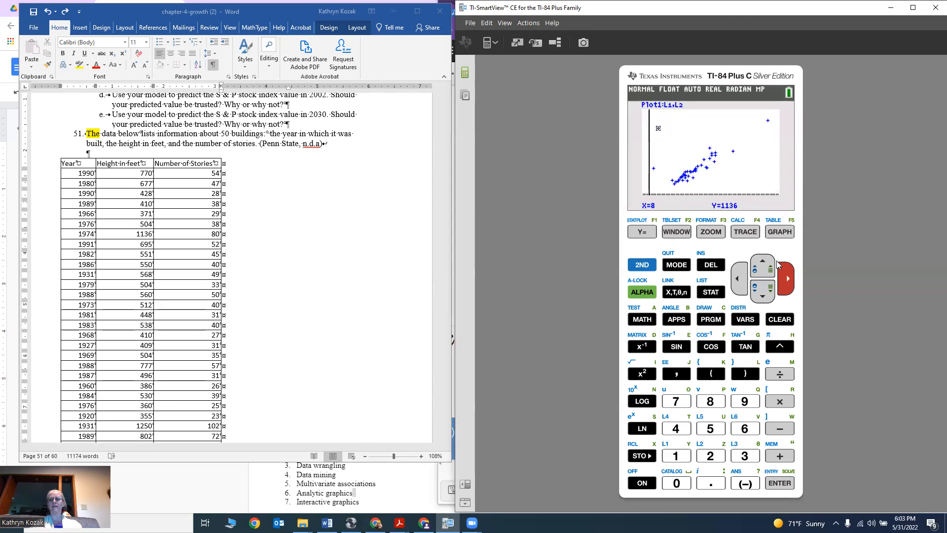
left_click(737, 278)
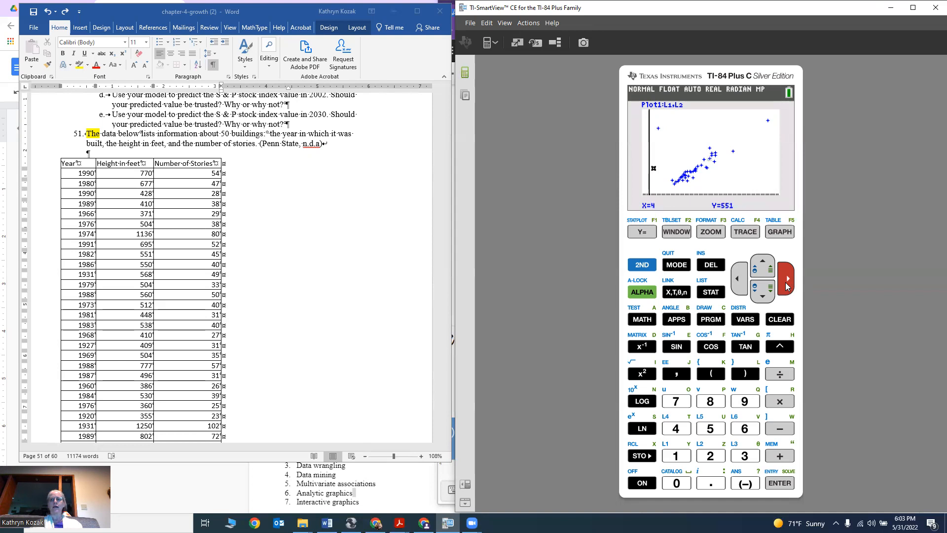
mouse_move(651, 211)
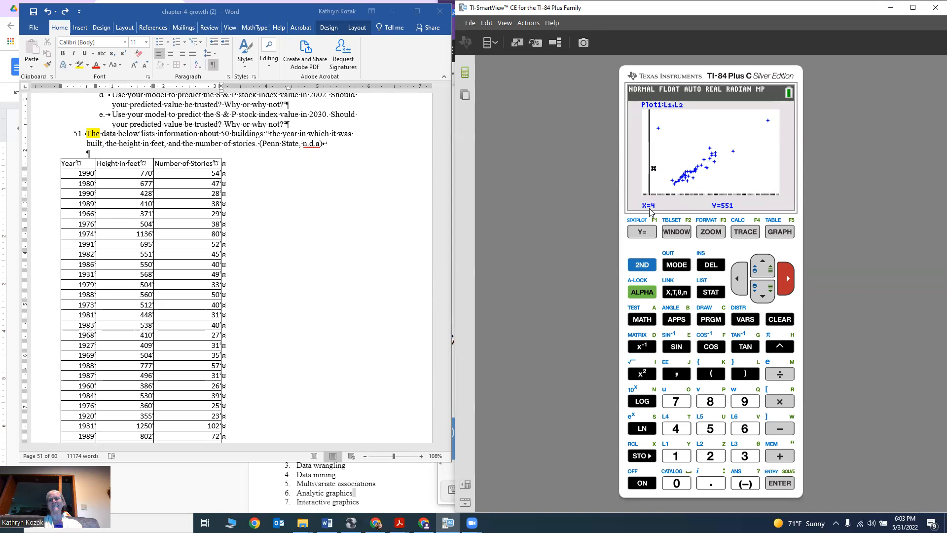
mouse_move(721, 214)
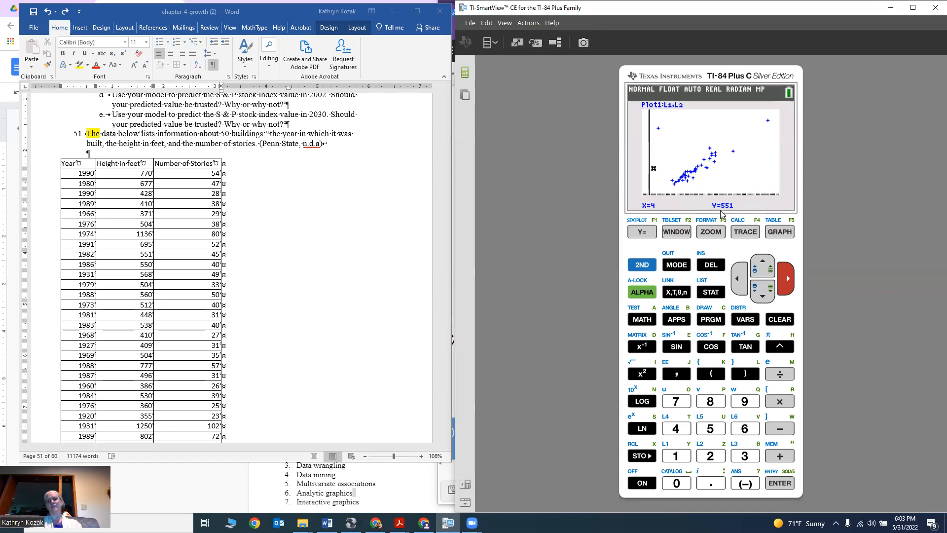
mouse_move(764, 261)
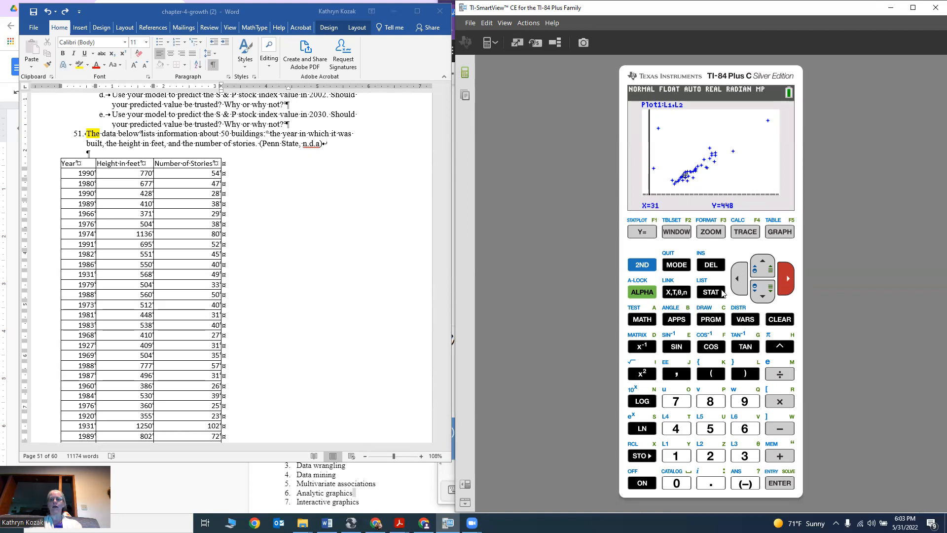
- Change the seventh stories value from 8 to 80 and the ninth from 4 to 45
left_click(710, 291)
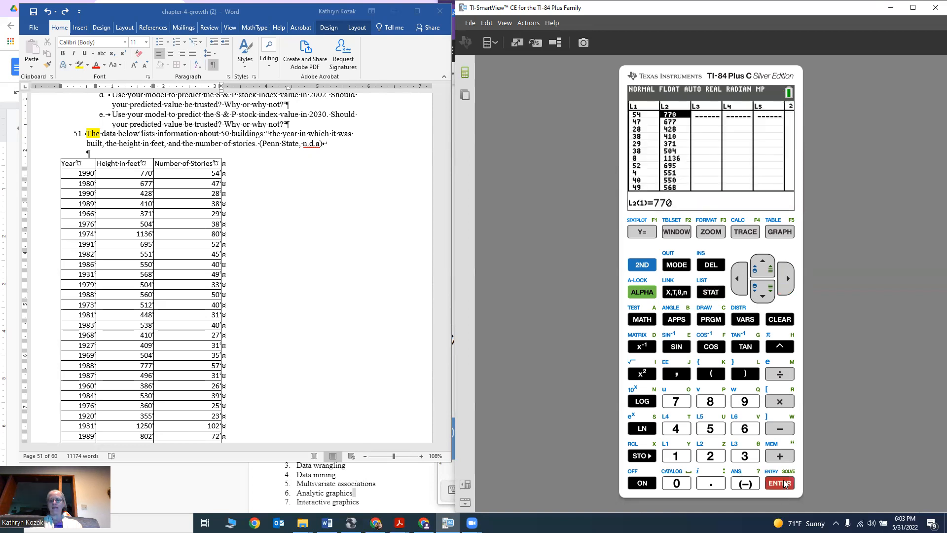
left_click(761, 295)
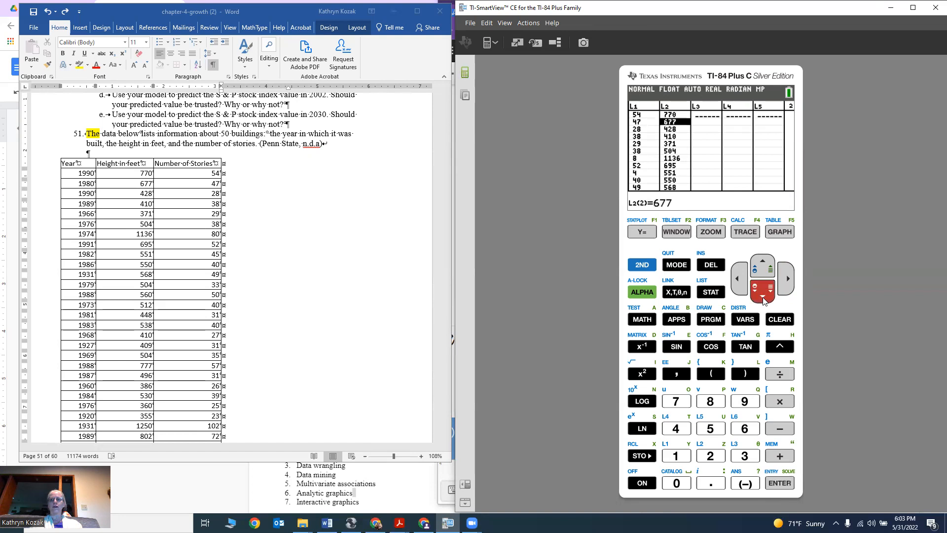
left_click(762, 290)
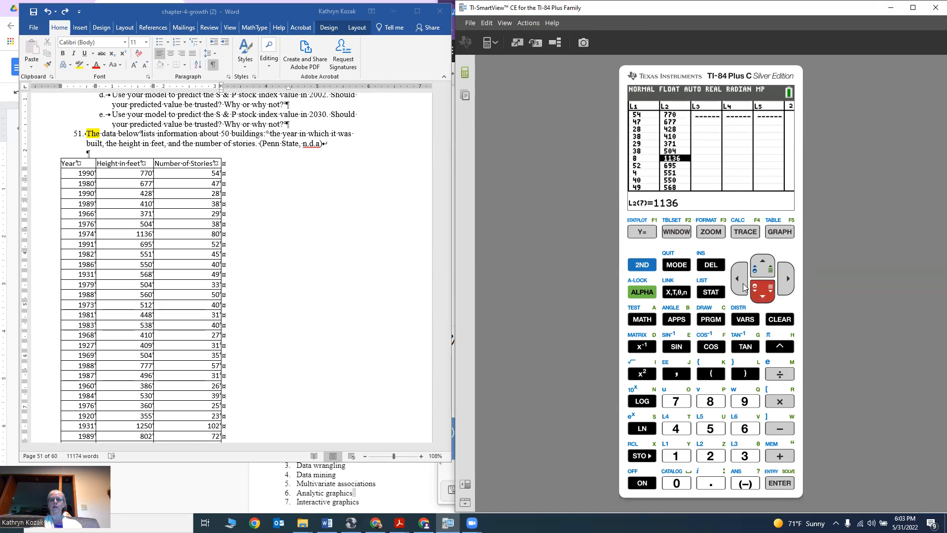
left_click(736, 278)
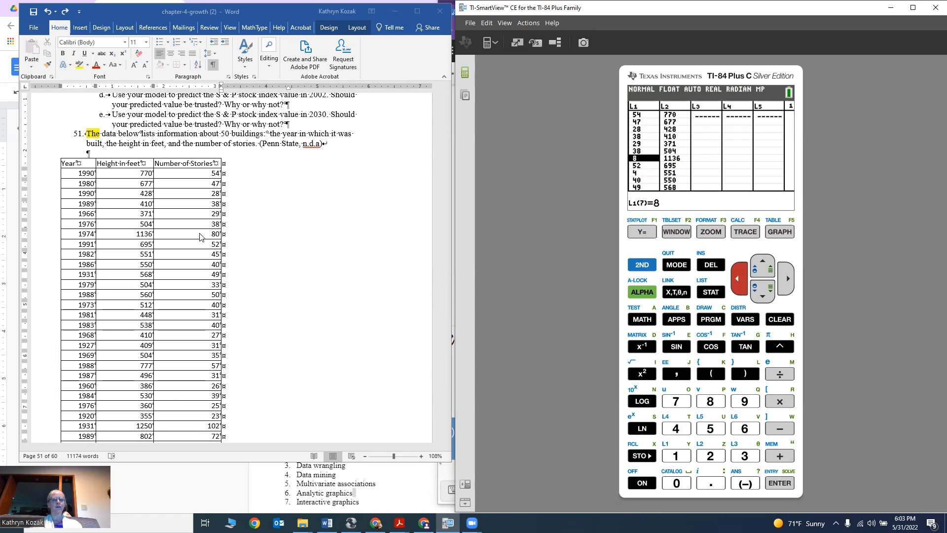
mouse_move(220, 237)
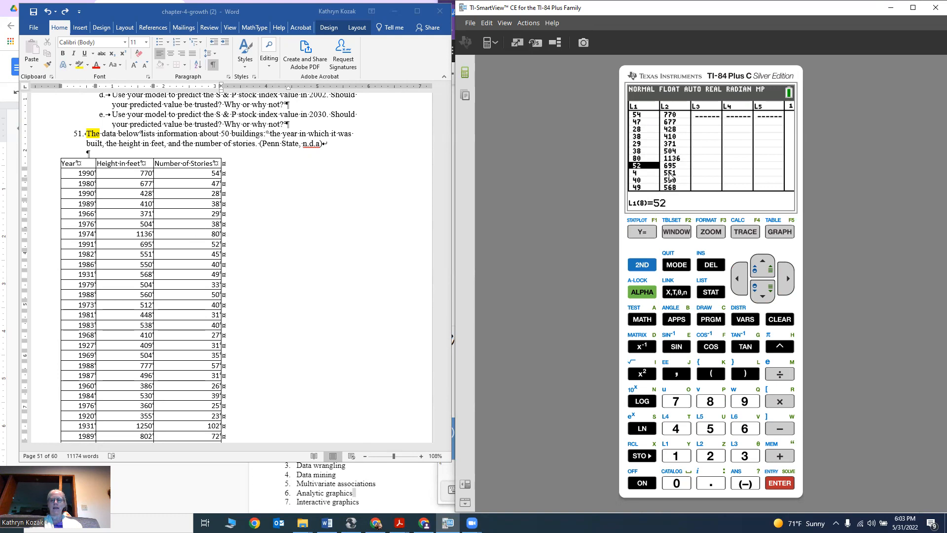
left_click(761, 296)
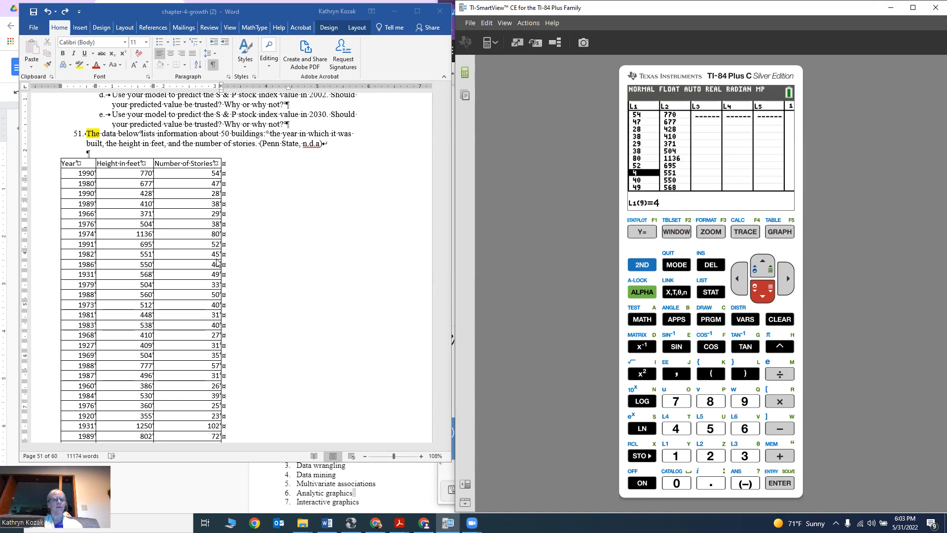
mouse_move(138, 214)
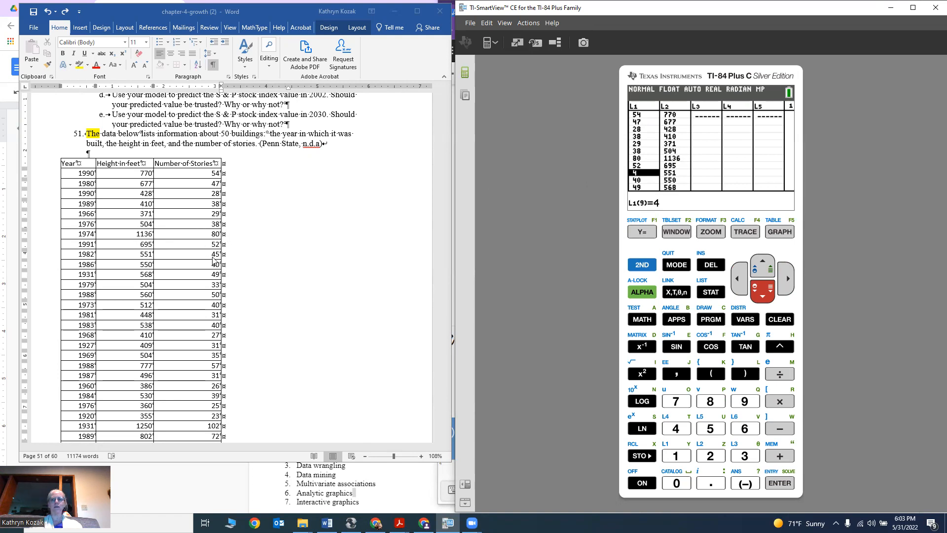
left_click(675, 428)
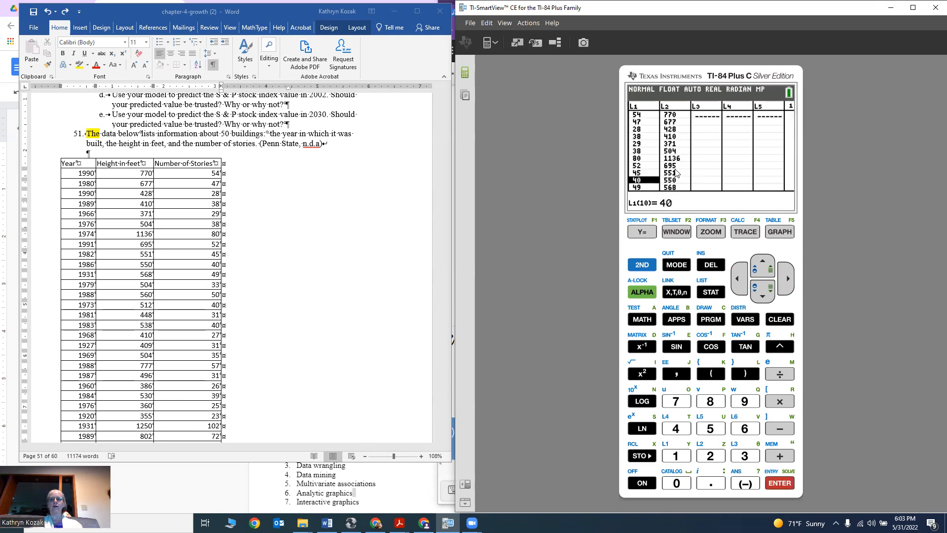
left_click(762, 296)
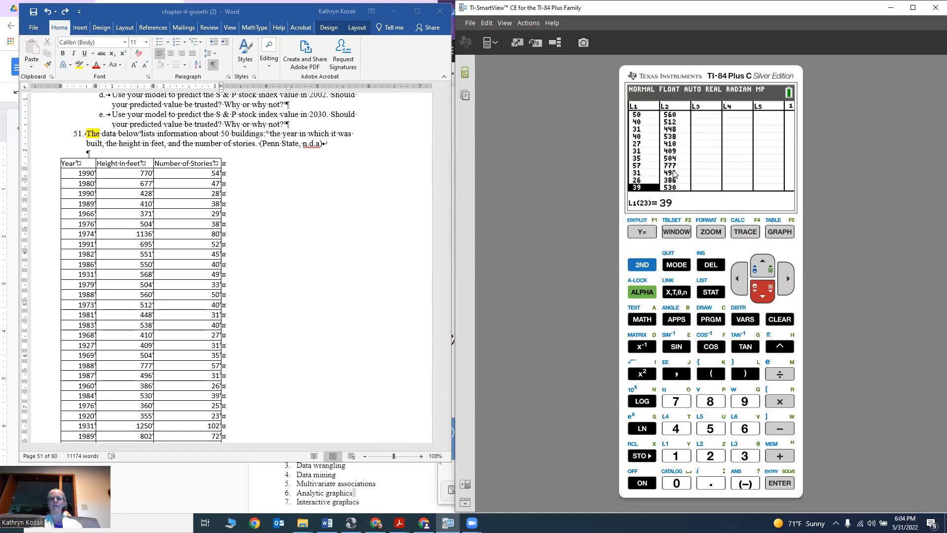
left_click(762, 258)
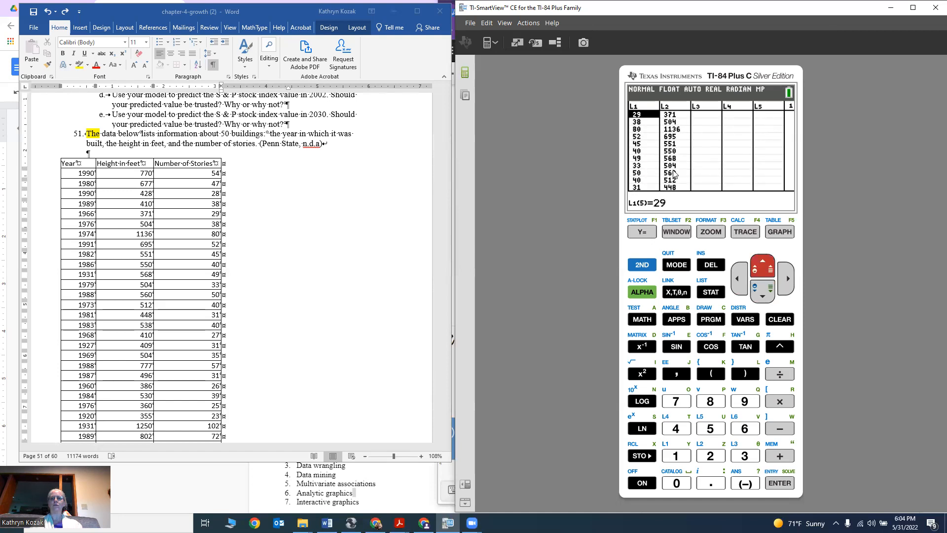
left_click(762, 296)
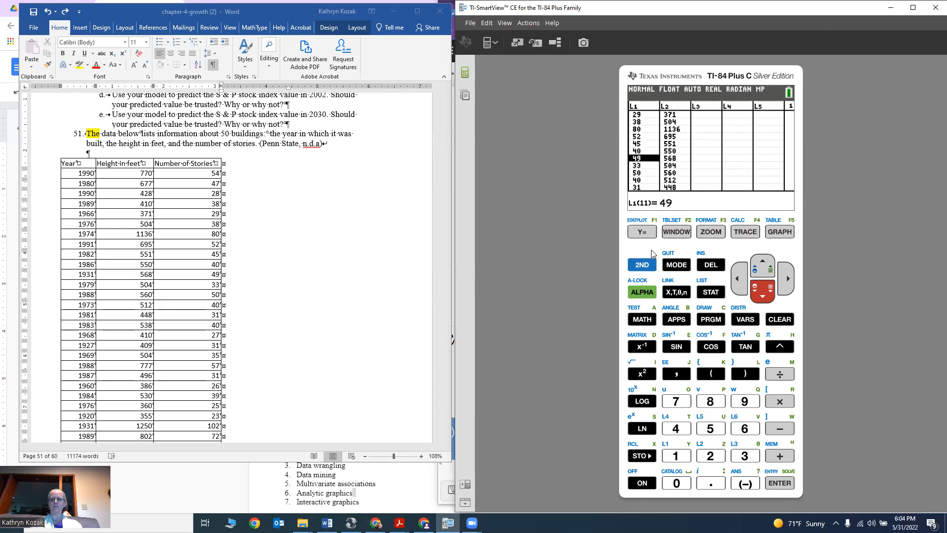
scroll("down", 3)
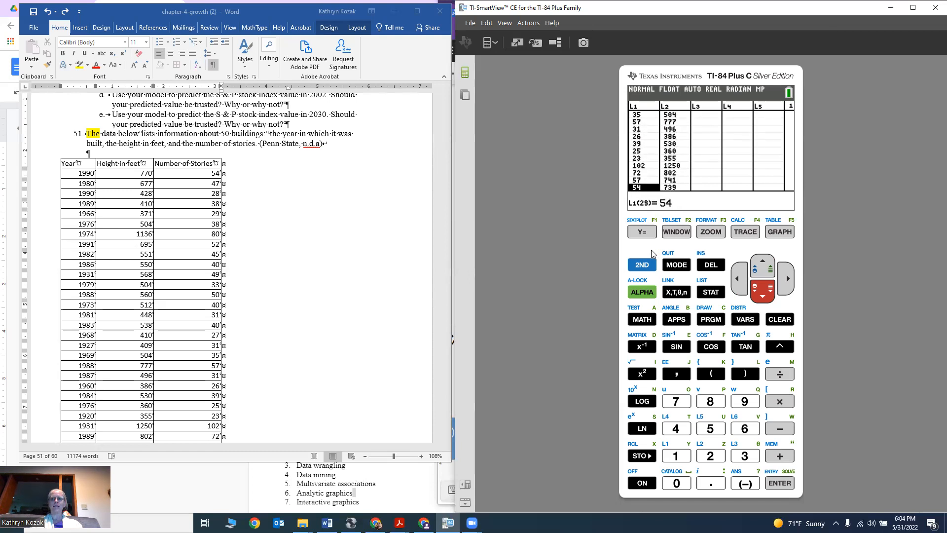
left_click(761, 259)
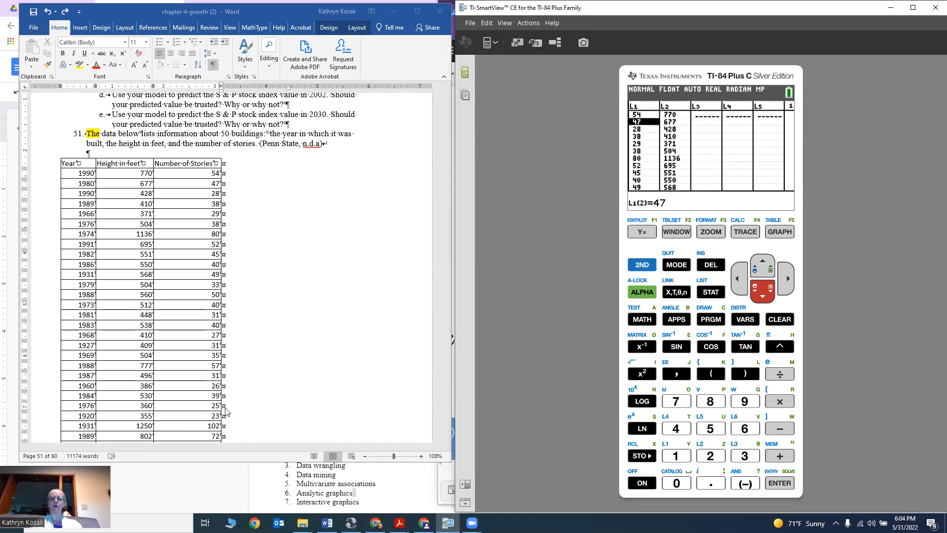
left_click(779, 231)
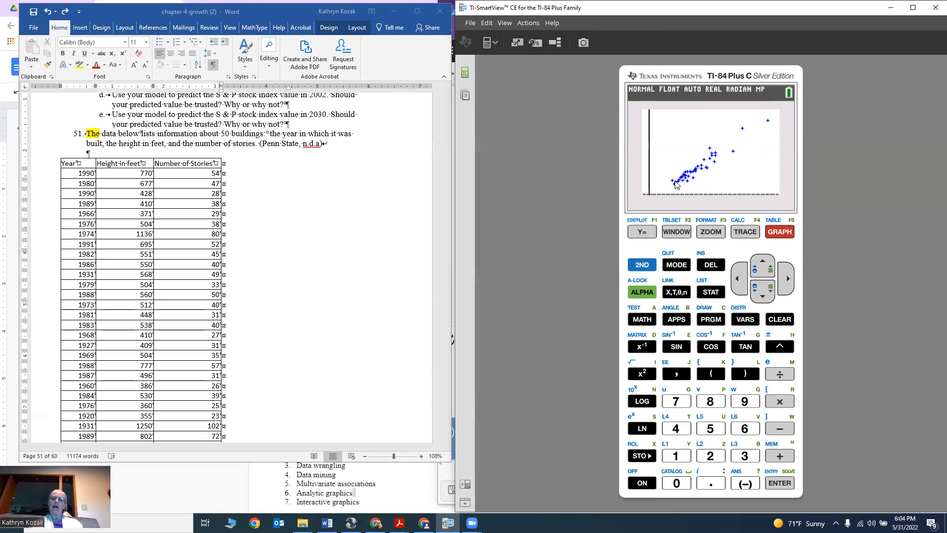
mouse_move(349, 234)
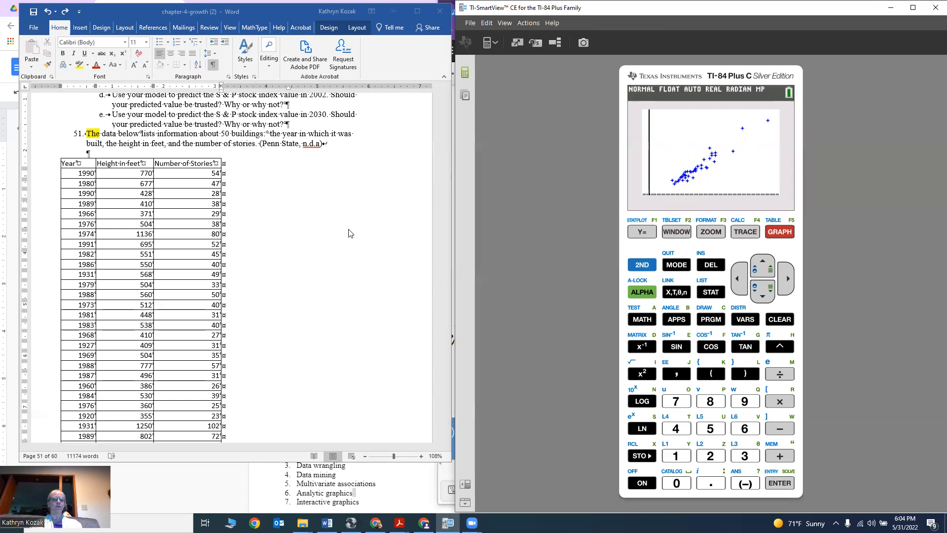
scroll("down", 3)
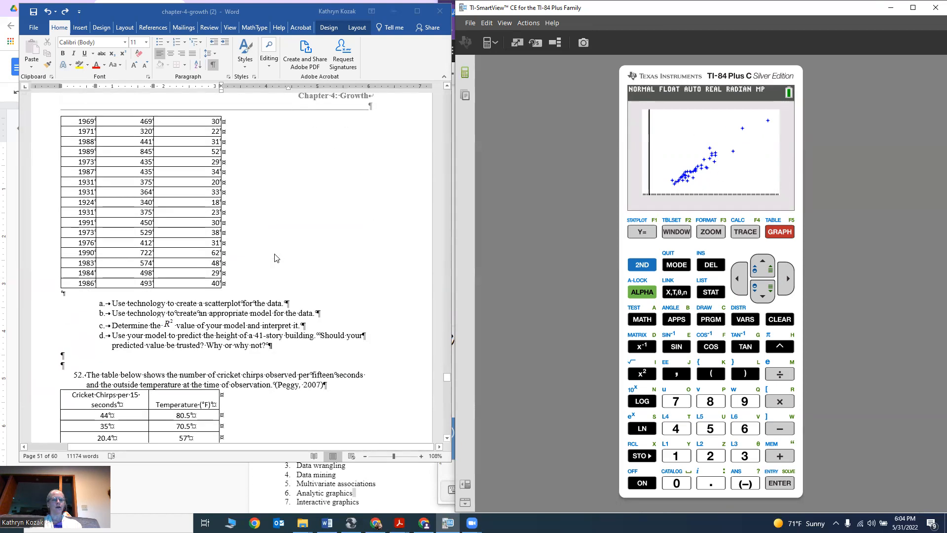
mouse_move(158, 328)
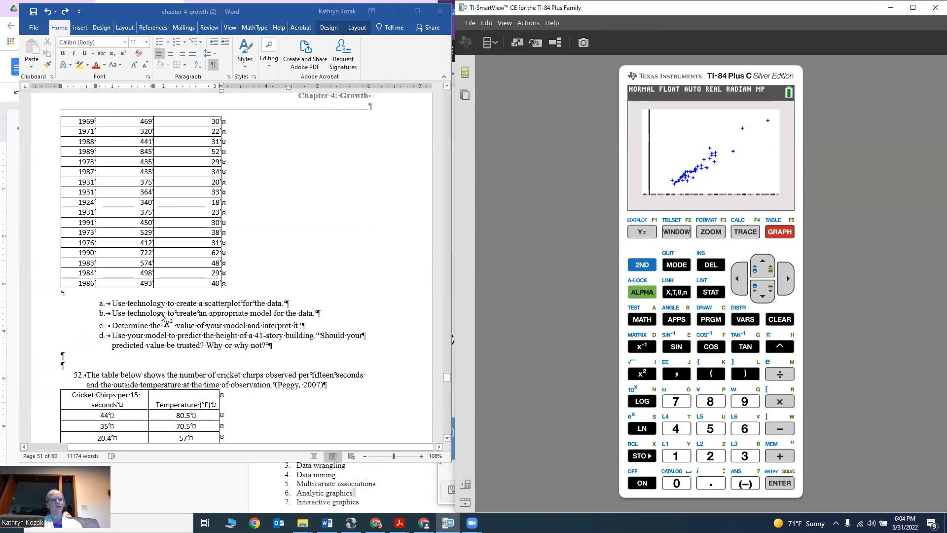
mouse_move(325, 317)
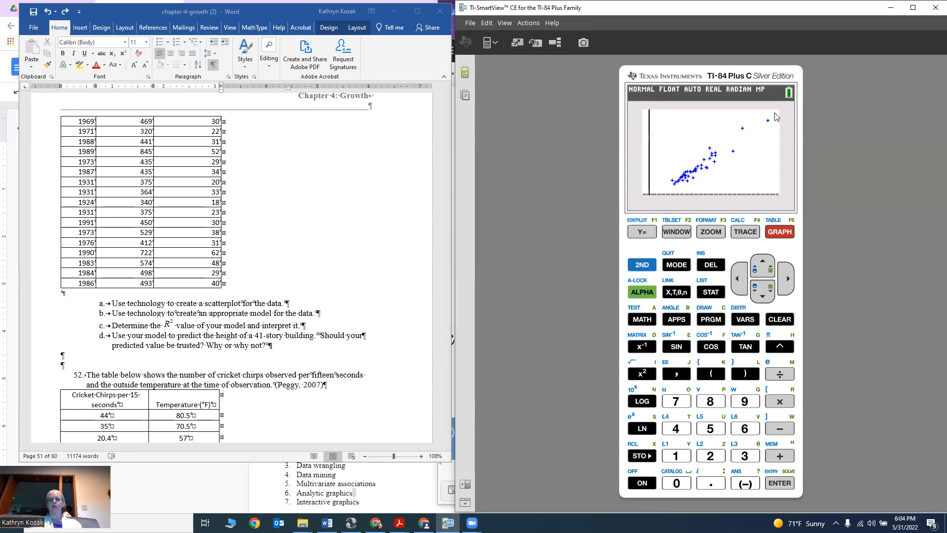
mouse_move(661, 191)
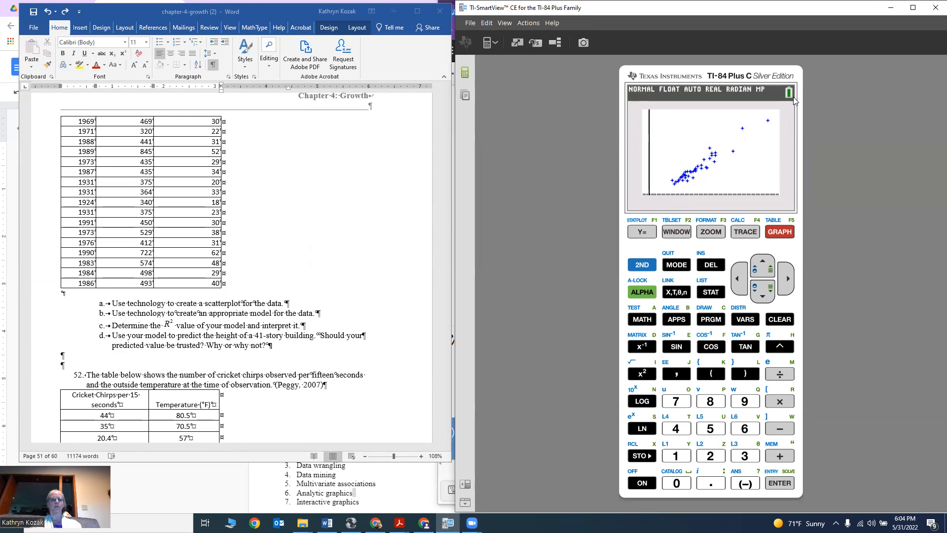
mouse_move(737, 140)
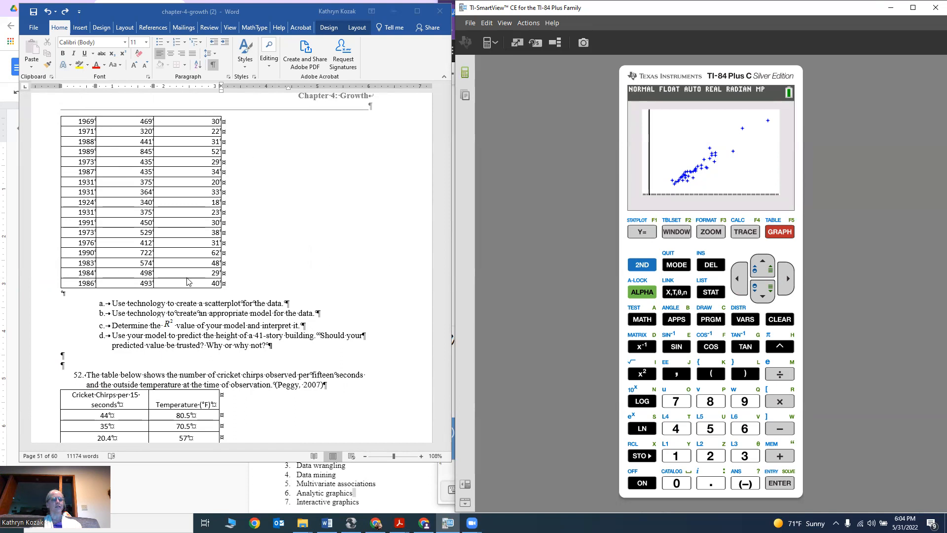
mouse_move(140, 312)
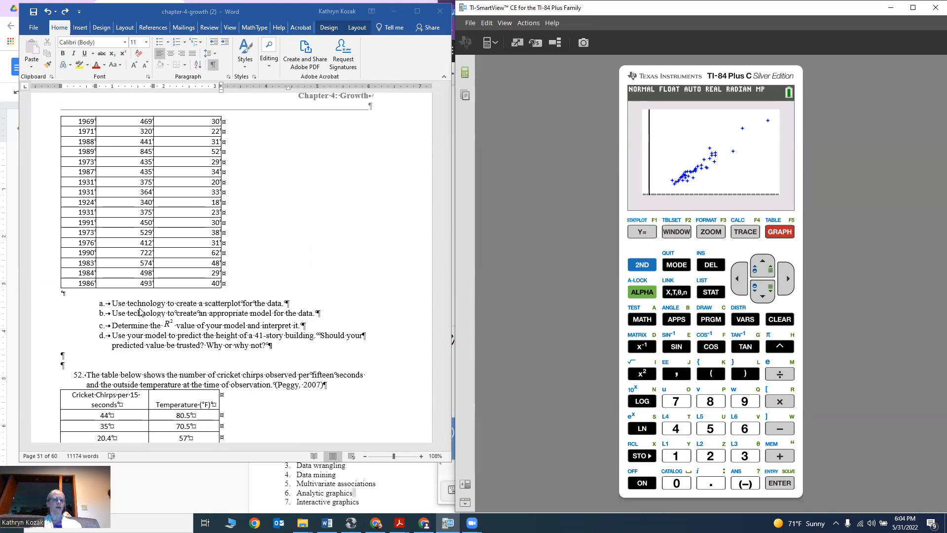
mouse_move(127, 318)
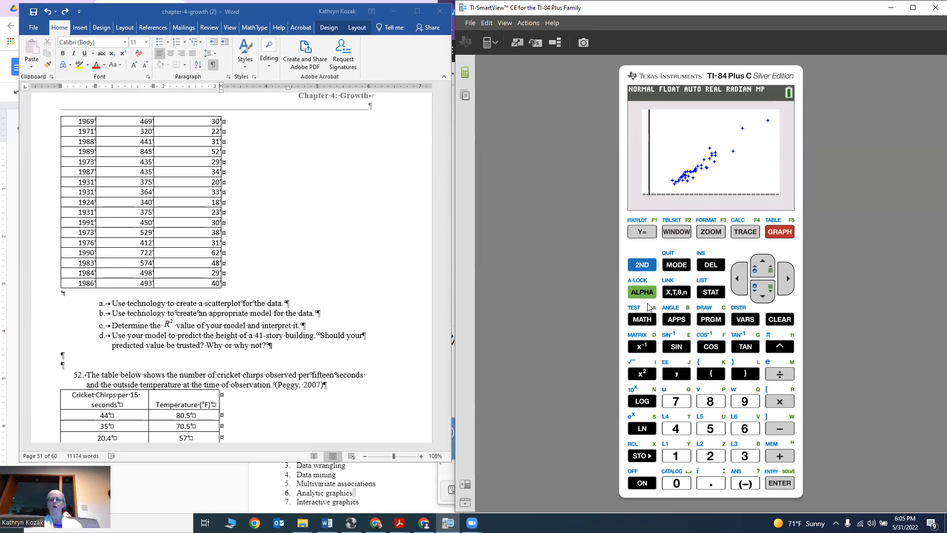
- Select STAT CALC 4:LinReg(ax+b) with Xlist L1 and Ylist L2
left_click(710, 291)
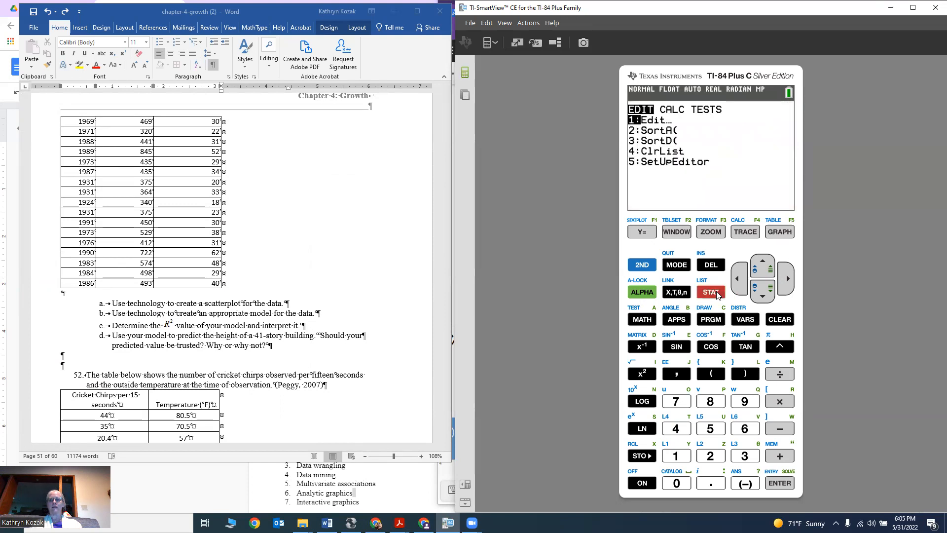
mouse_move(785, 275)
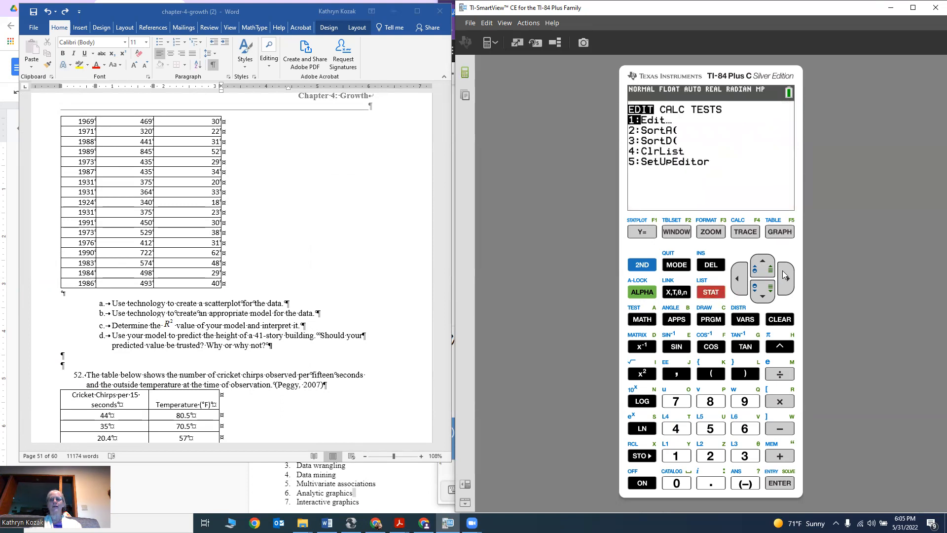
left_click(785, 278)
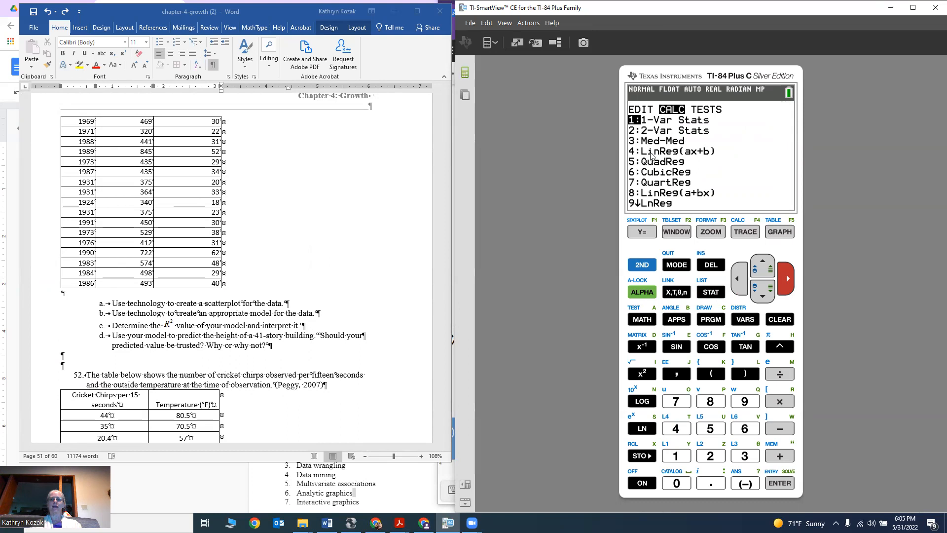
mouse_move(704, 158)
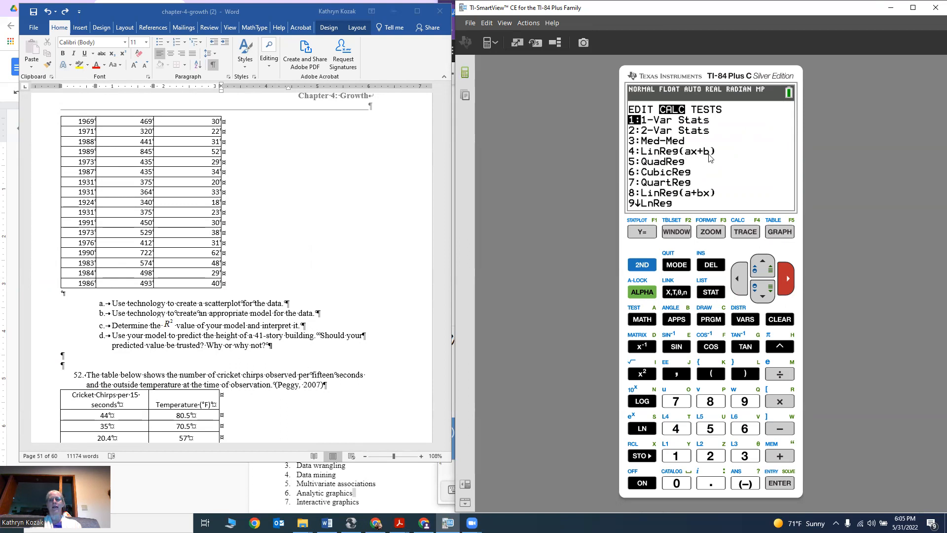
mouse_move(649, 169)
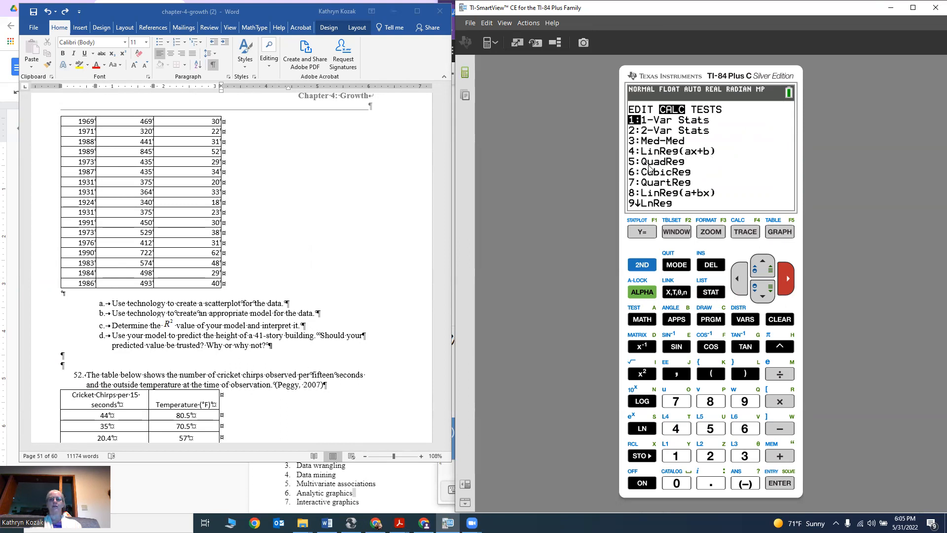
mouse_move(696, 191)
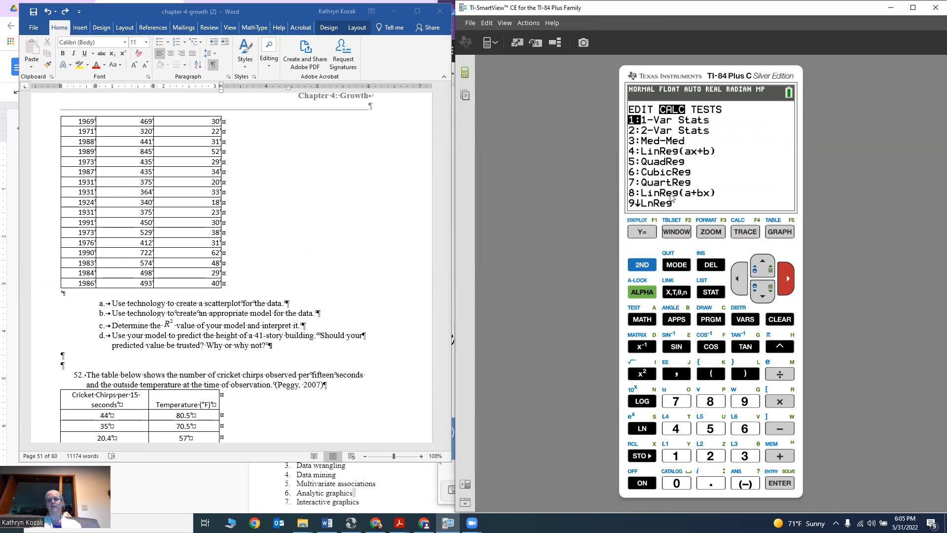
mouse_move(710, 197)
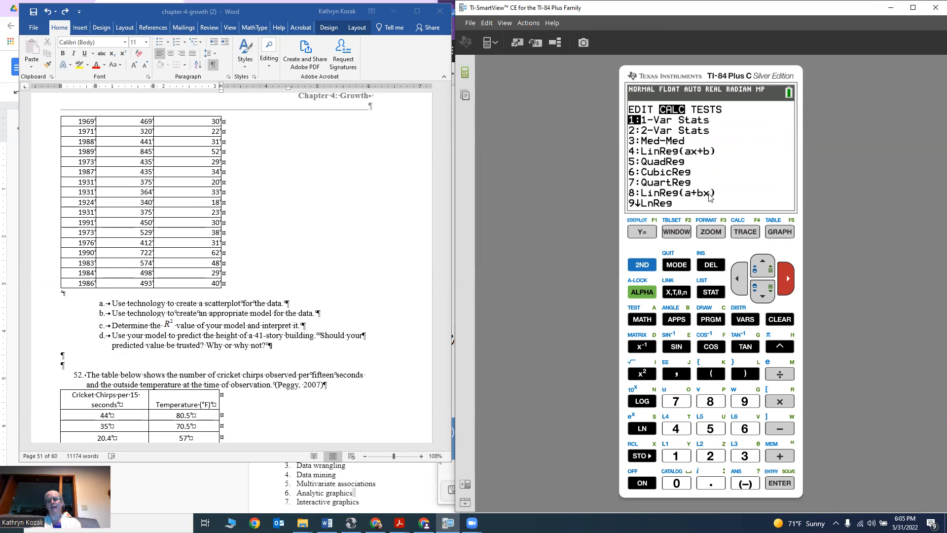
mouse_move(693, 189)
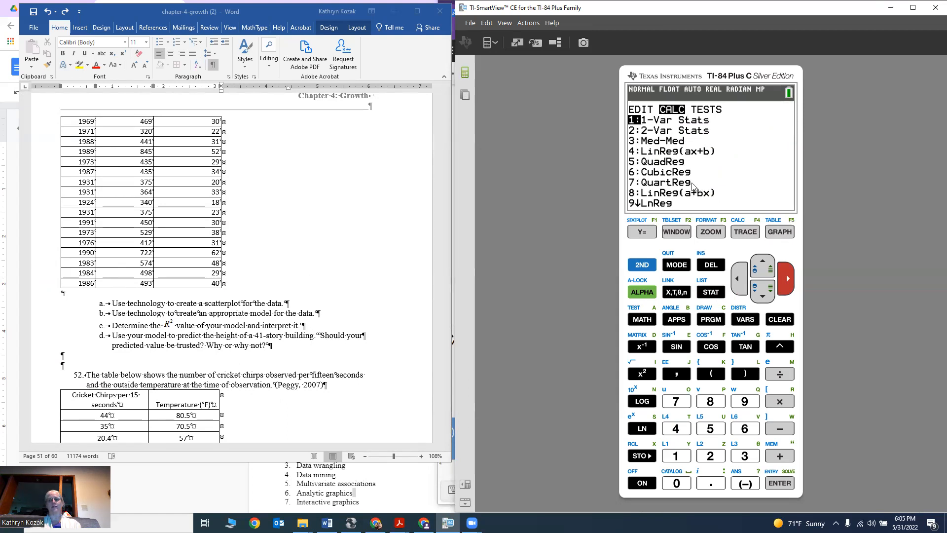
left_click(762, 296)
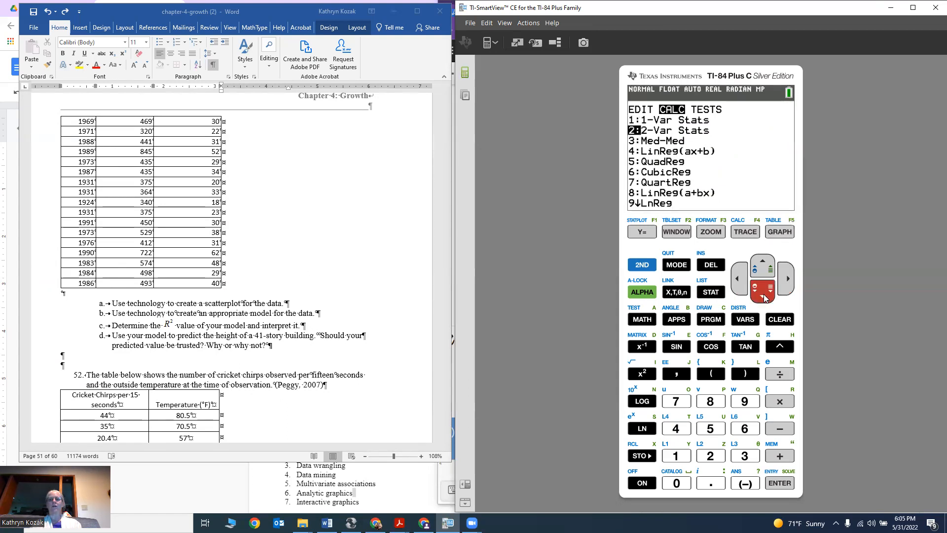
left_click(764, 288)
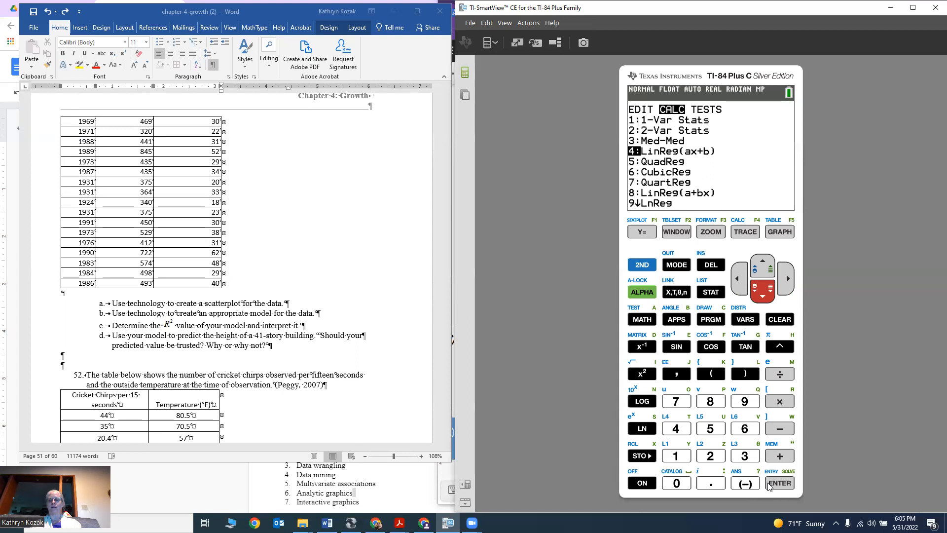
left_click(779, 482)
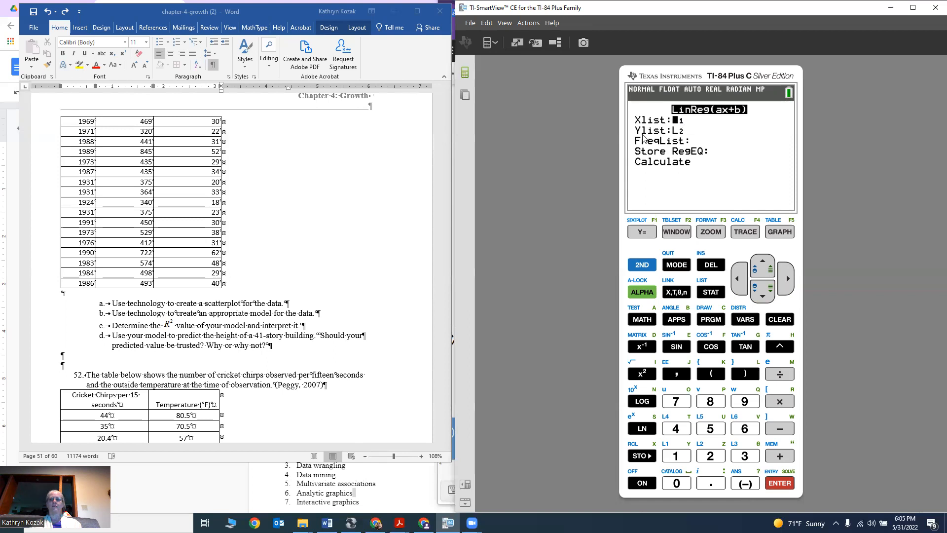
mouse_move(697, 136)
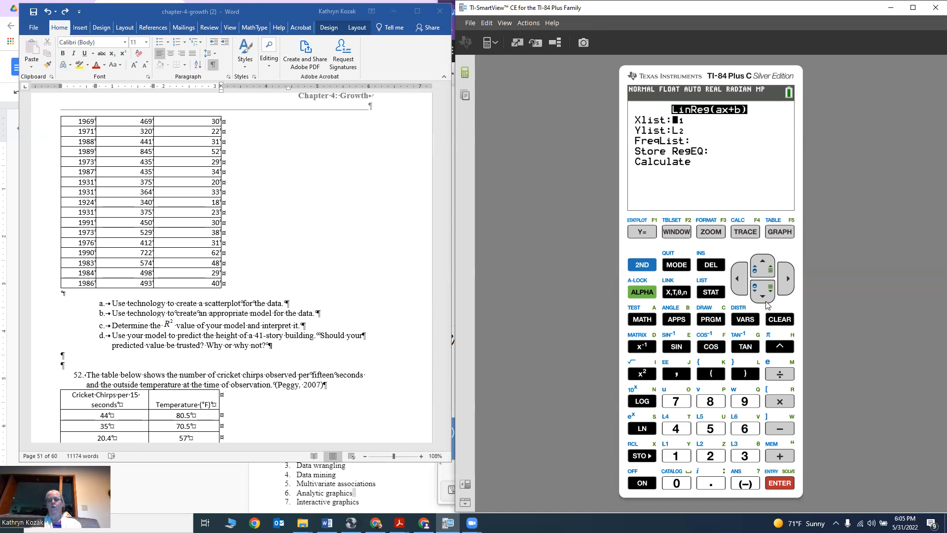
left_click(763, 296)
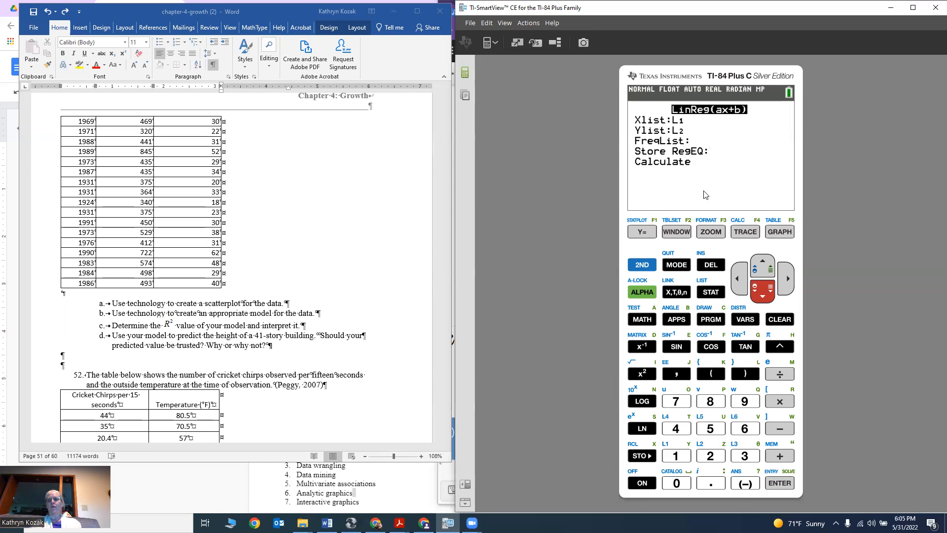
mouse_move(707, 157)
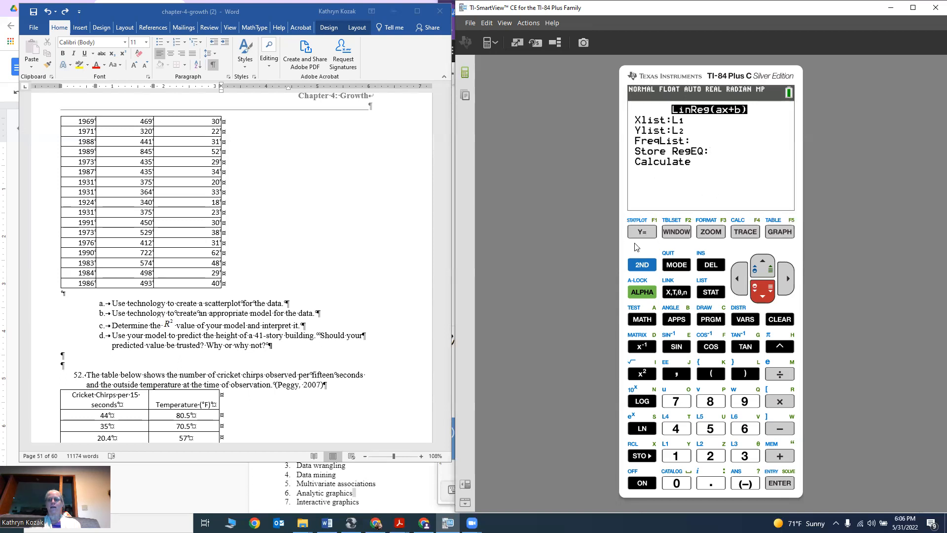
mouse_move(750, 324)
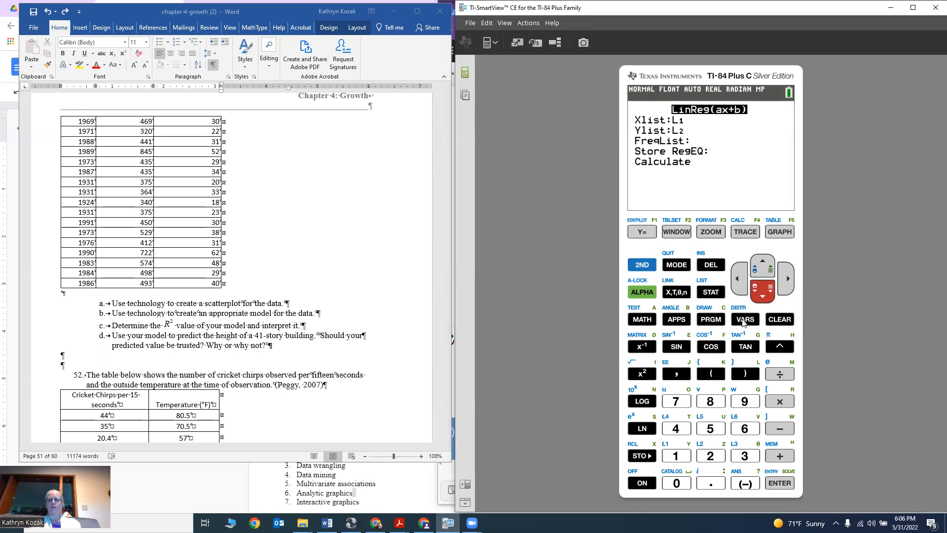
- Store the regression to Y1 and compute a≈11.665, b≈76.059, r²≈0.918
left_click(744, 319)
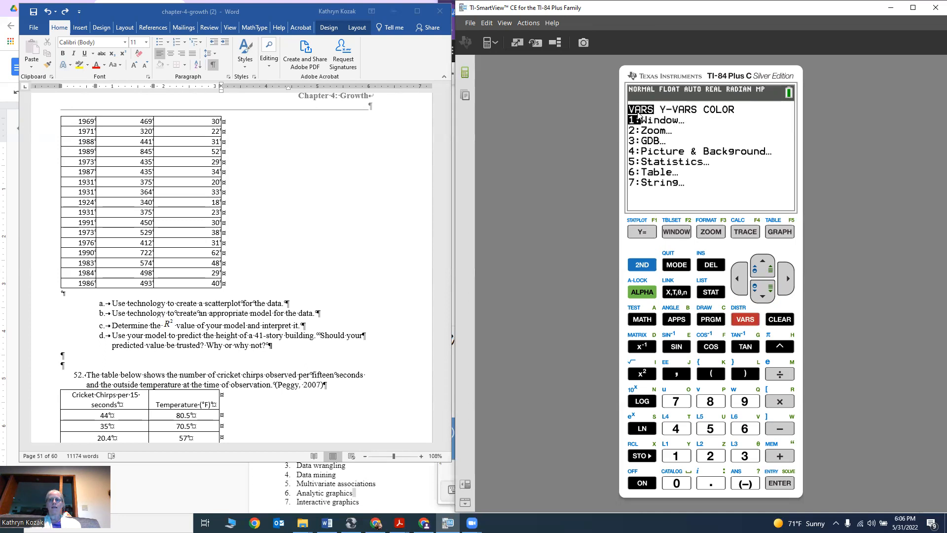
mouse_move(676, 138)
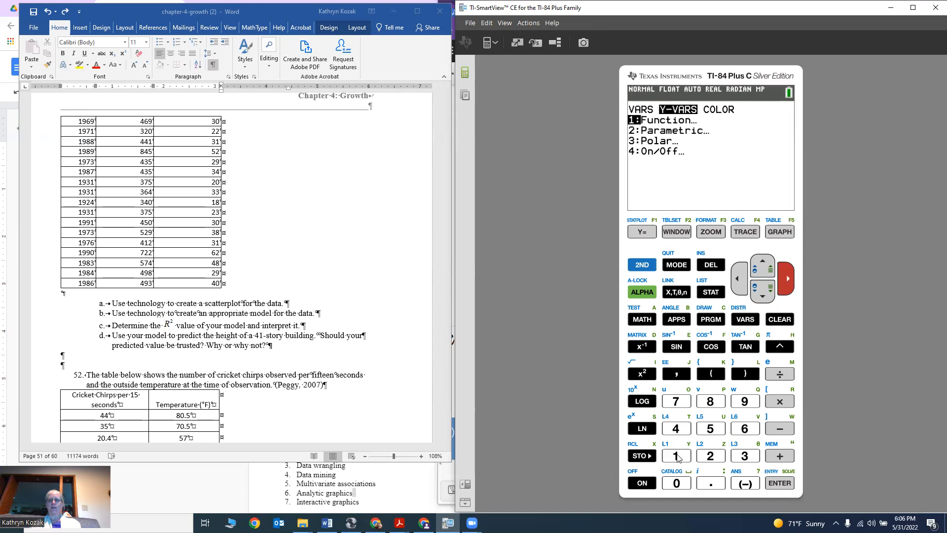
left_click(676, 455)
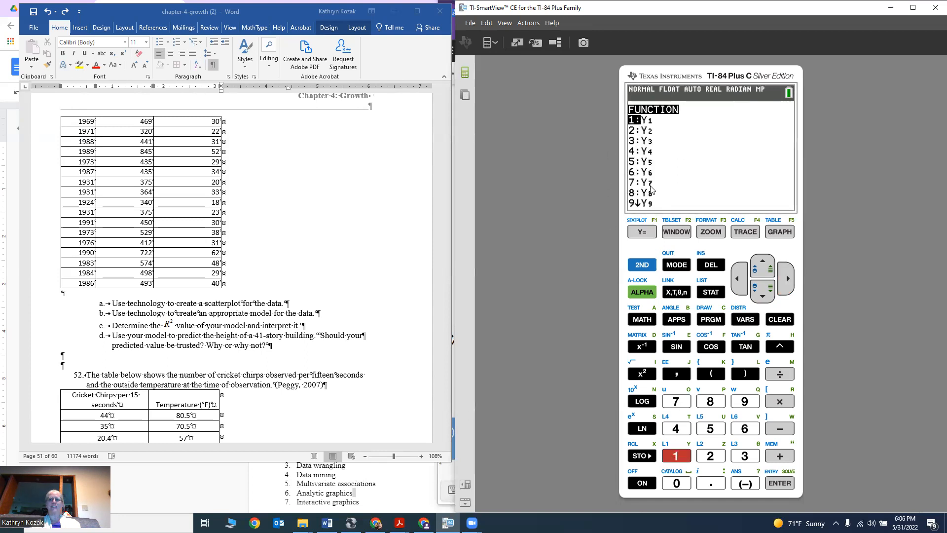
mouse_move(698, 225)
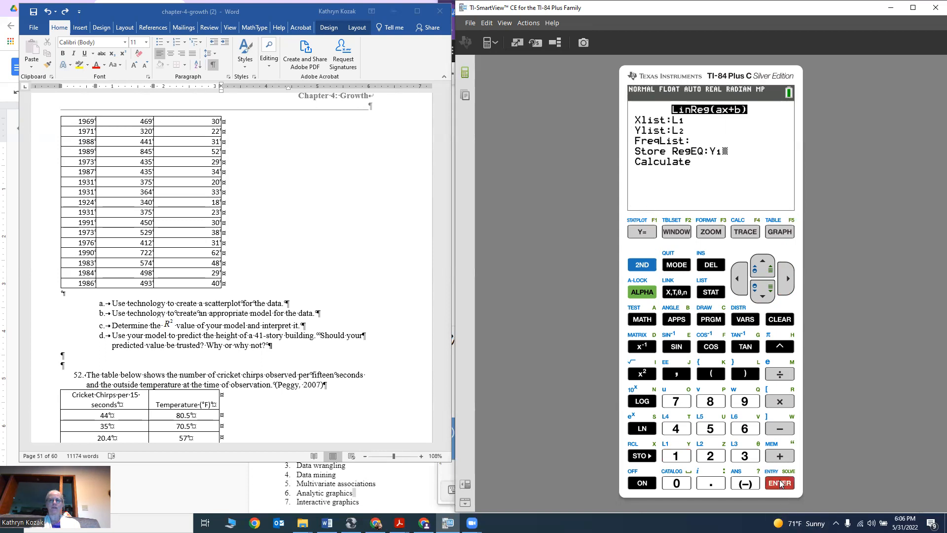
mouse_move(753, 301)
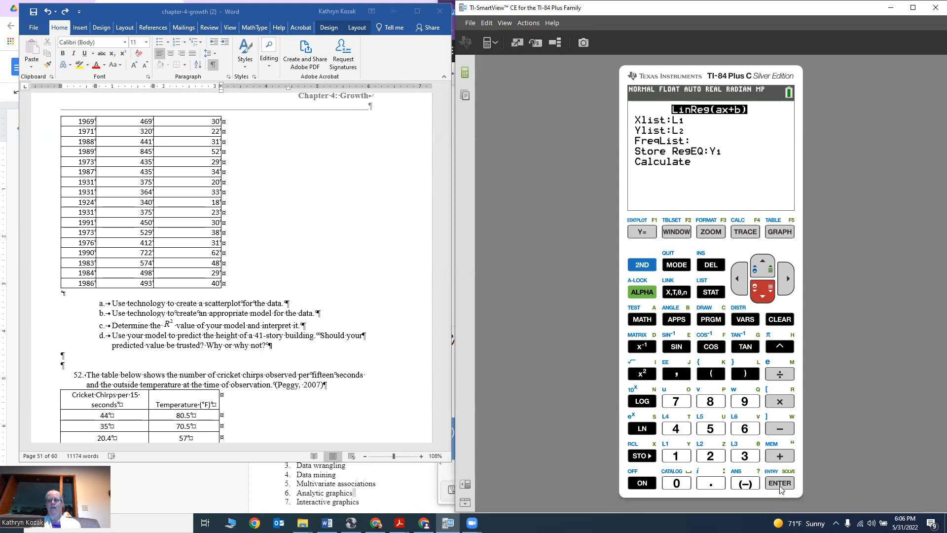
left_click(778, 482)
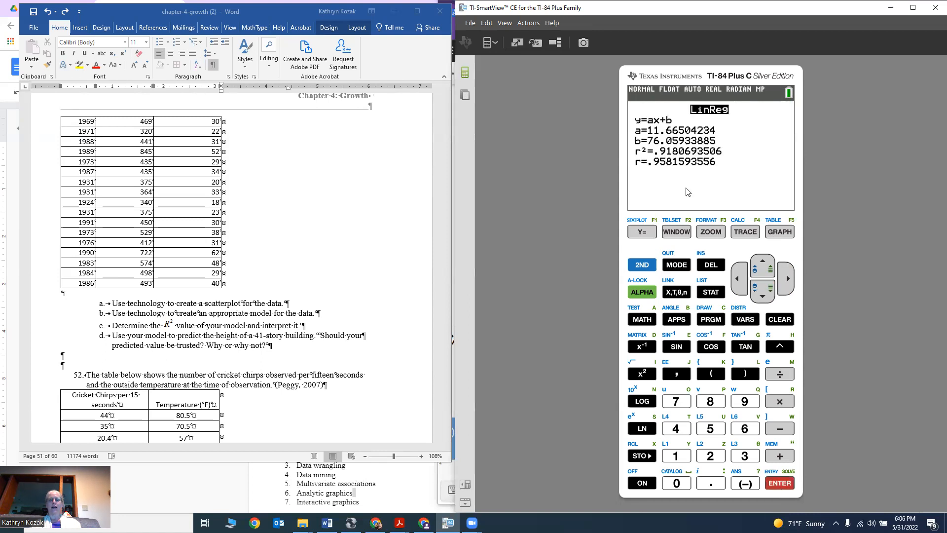
mouse_move(623, 80)
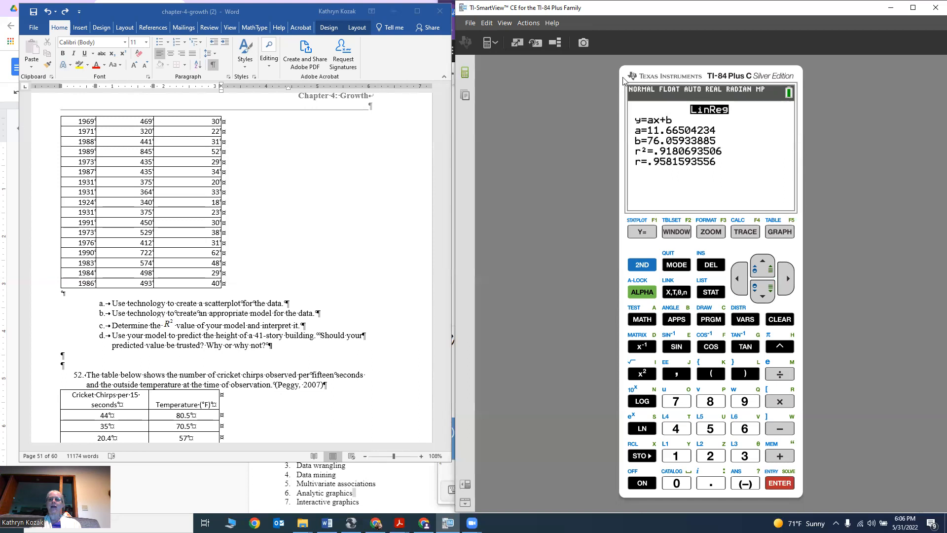
mouse_move(631, 117)
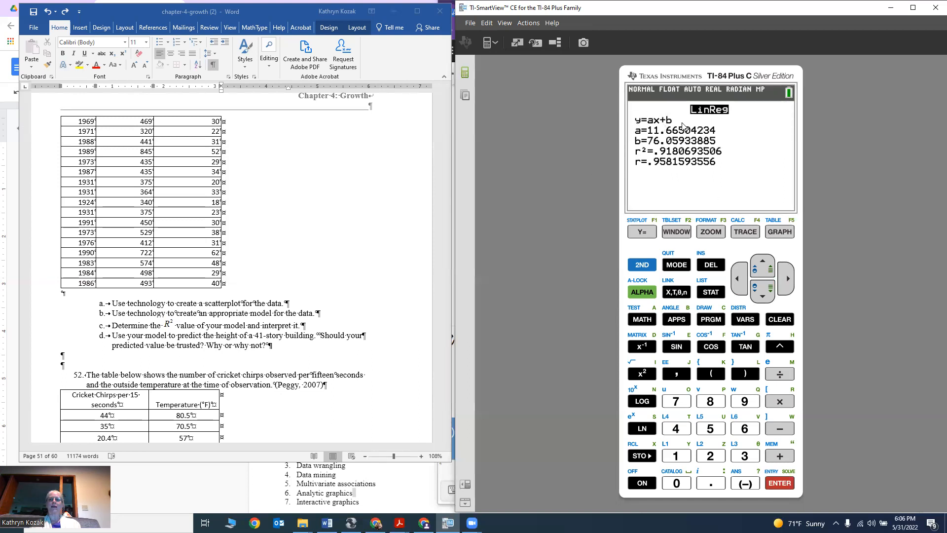
mouse_move(642, 134)
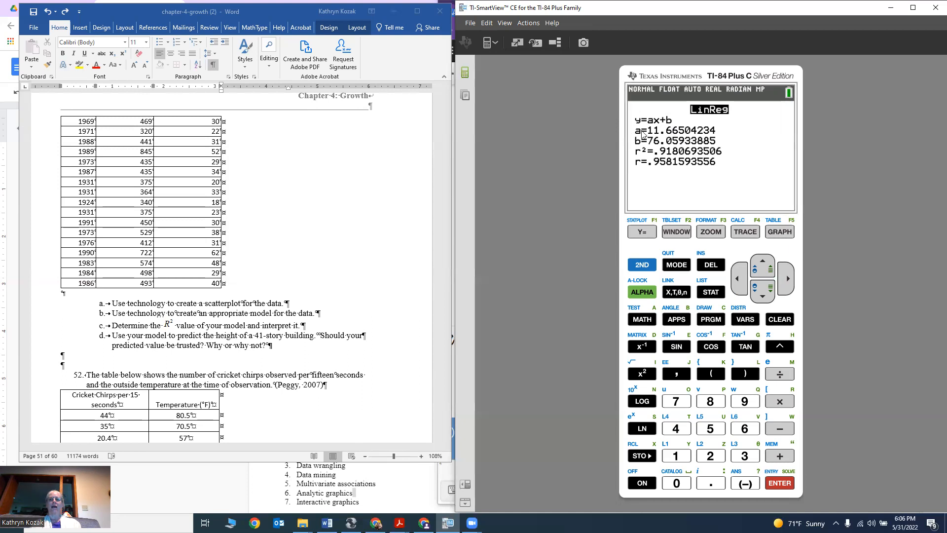
mouse_move(718, 148)
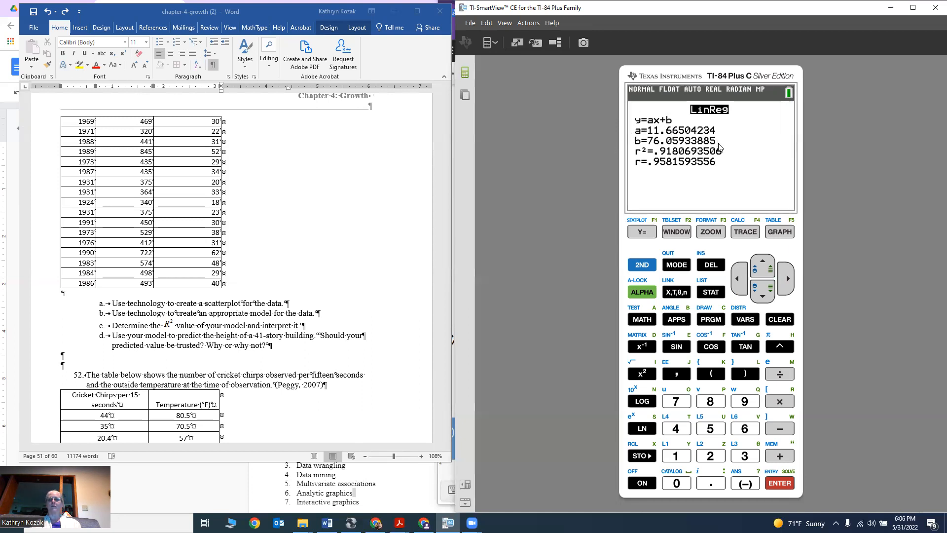
mouse_move(321, 312)
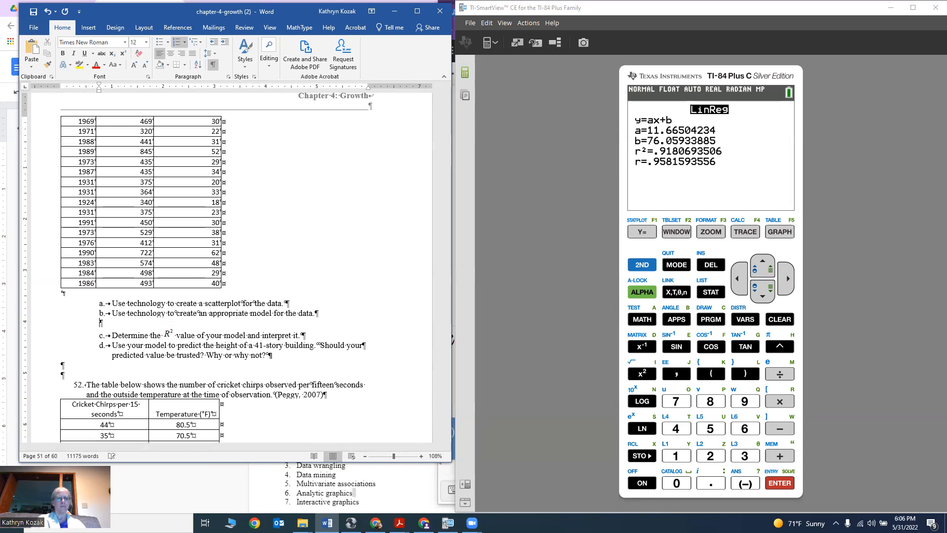
- Type the model Y=11.7x+76.06 as the part b answer
type("Y=")
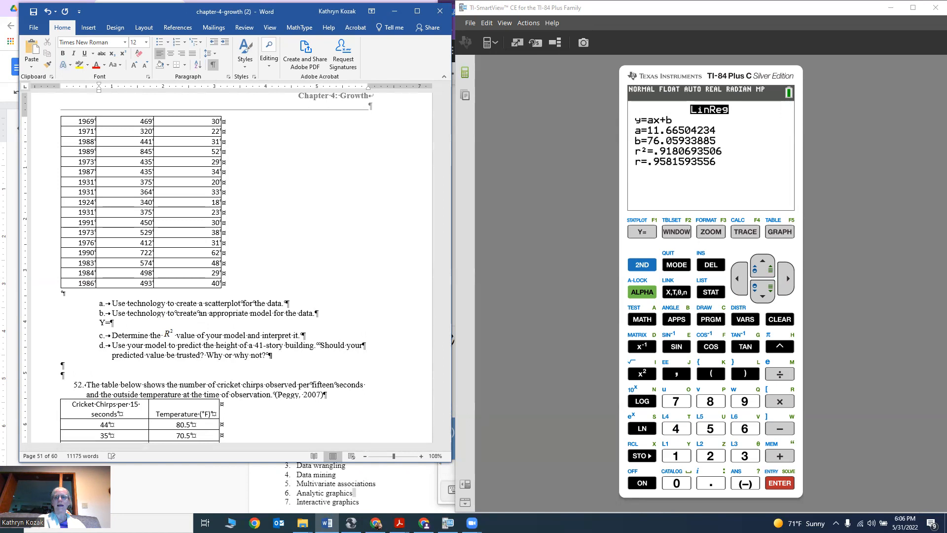
type("11.")
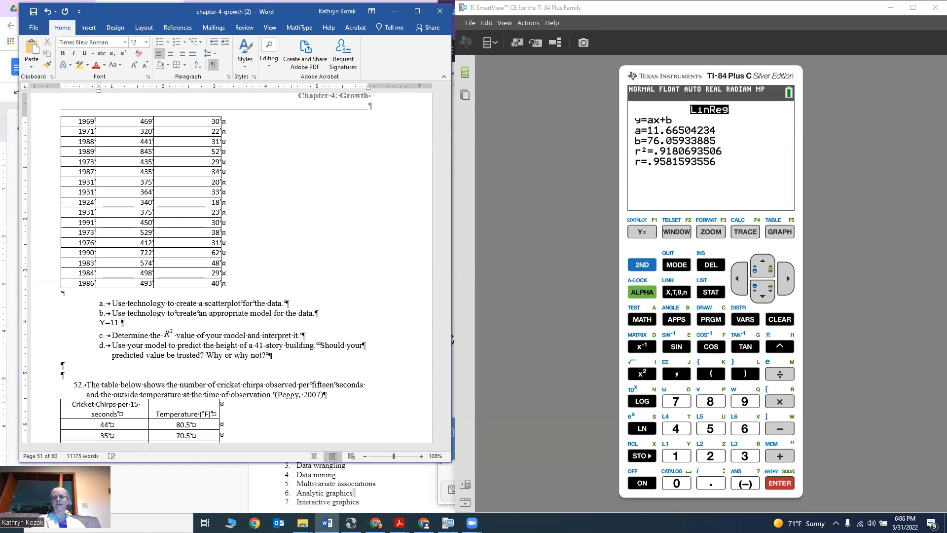
type("7x+")
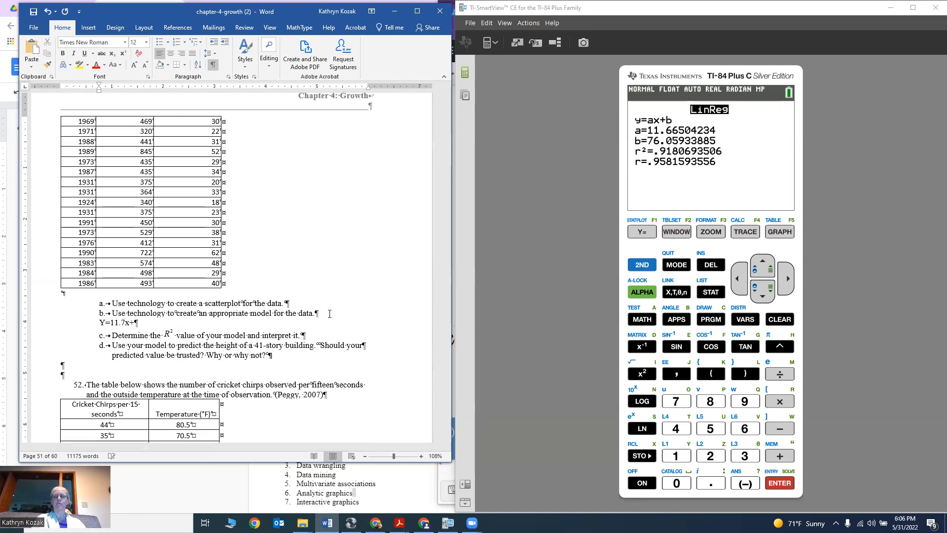
type("76")
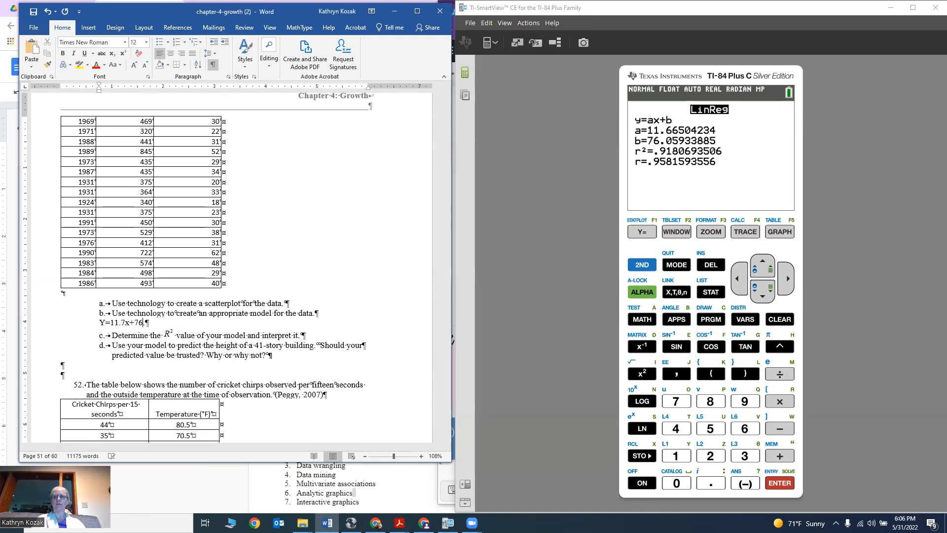
type(".06")
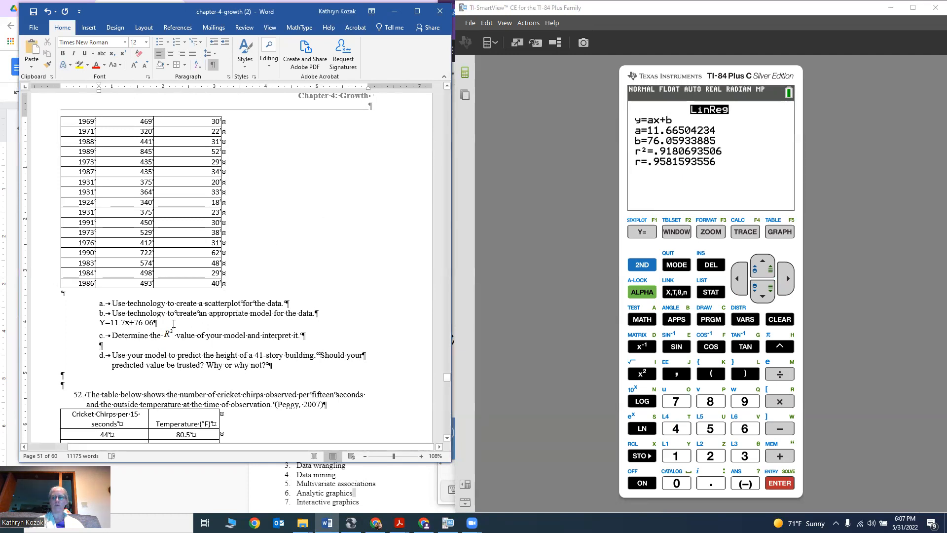
- Answer part c with R² of 0.918, explaining 91.8% of the variability
type("0.918")
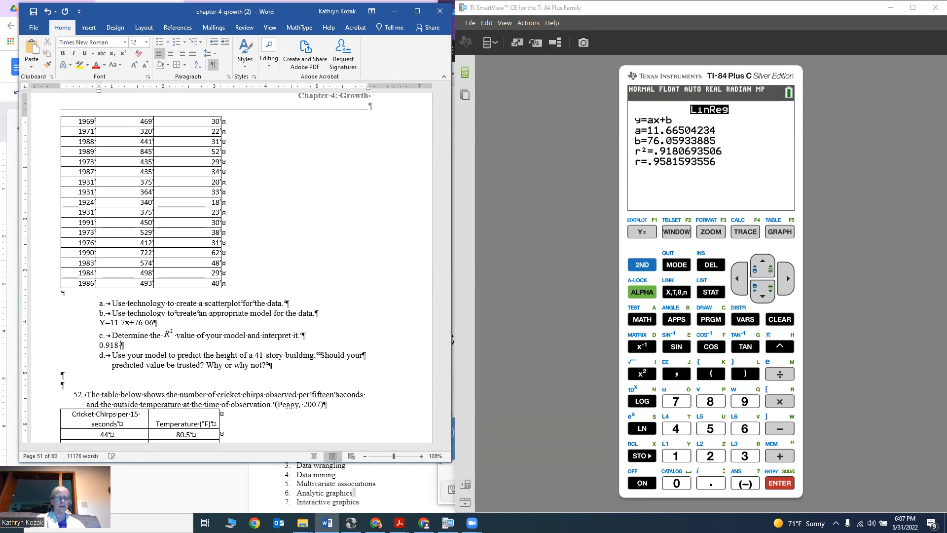
type("91.8")
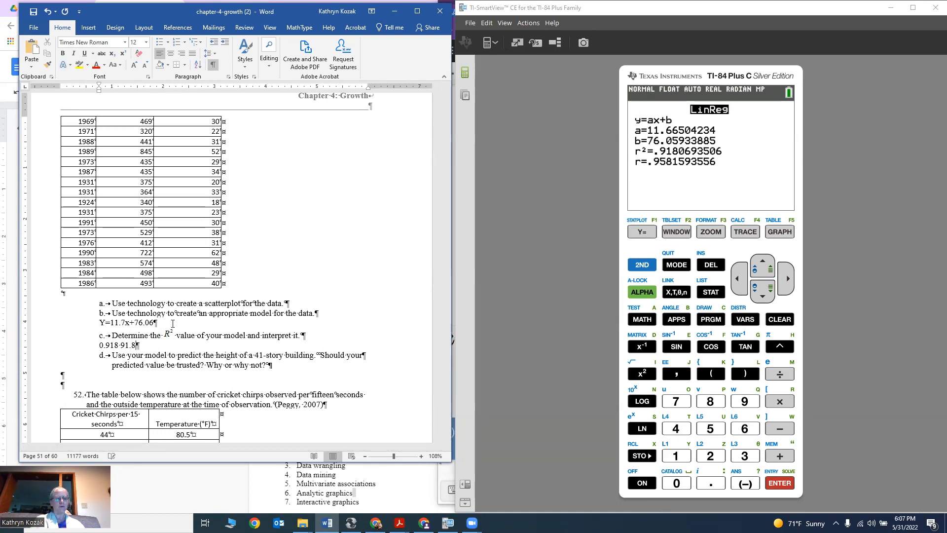
type("% of the variability in the height is explained by the model.")
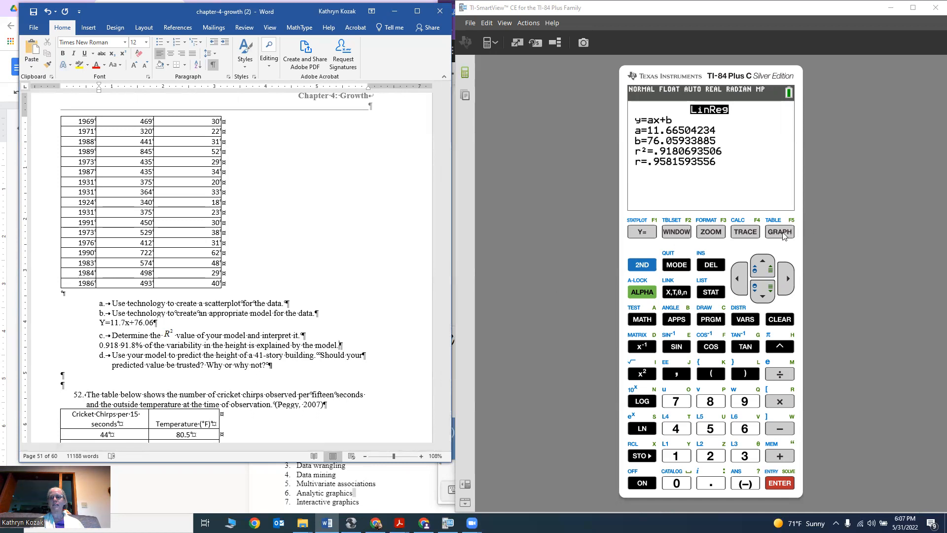
- Graph the building data scatterplot with the stories-versus-height regression line drawn through it
left_click(779, 232)
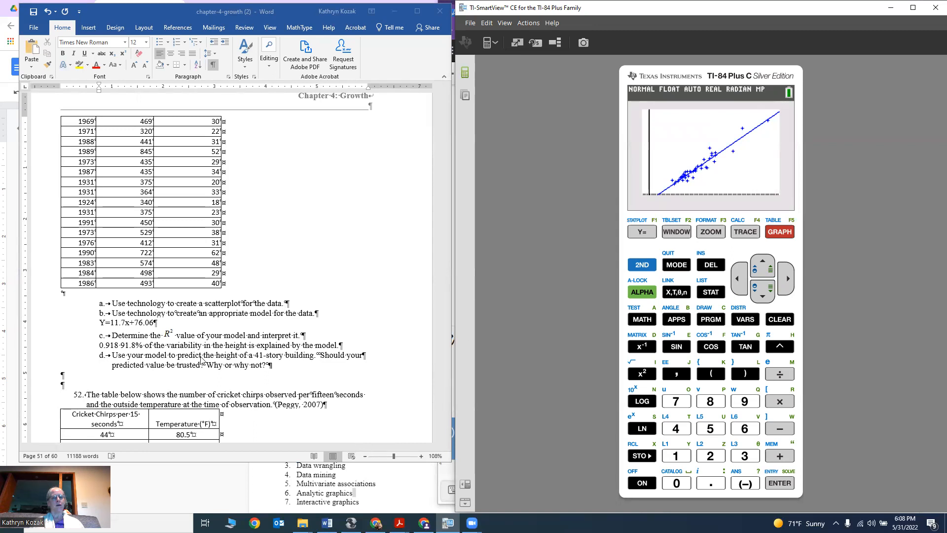
mouse_move(296, 365)
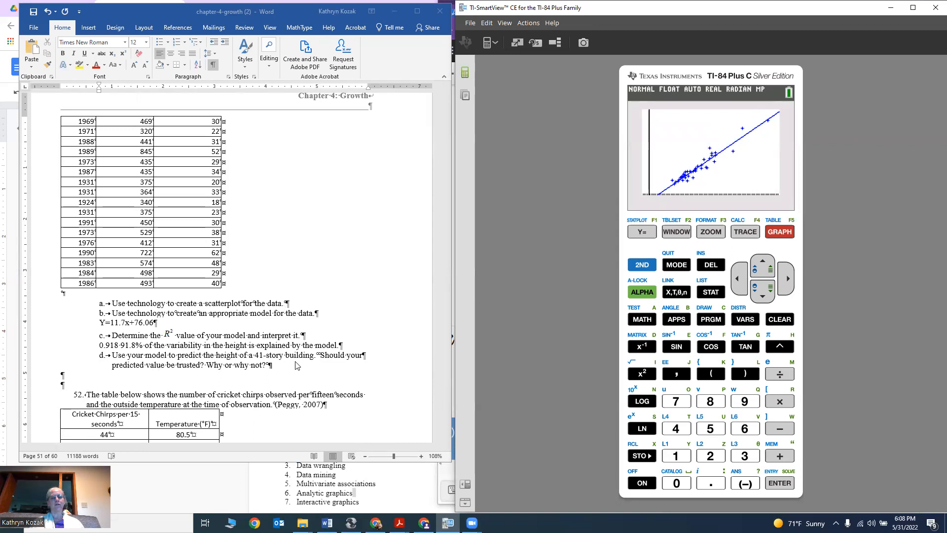
mouse_move(142, 315)
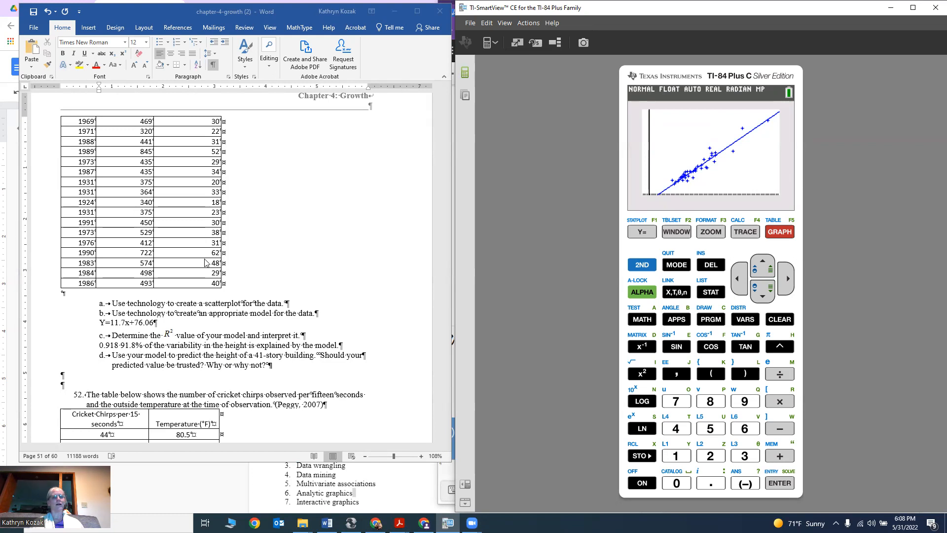
scroll("up", 3)
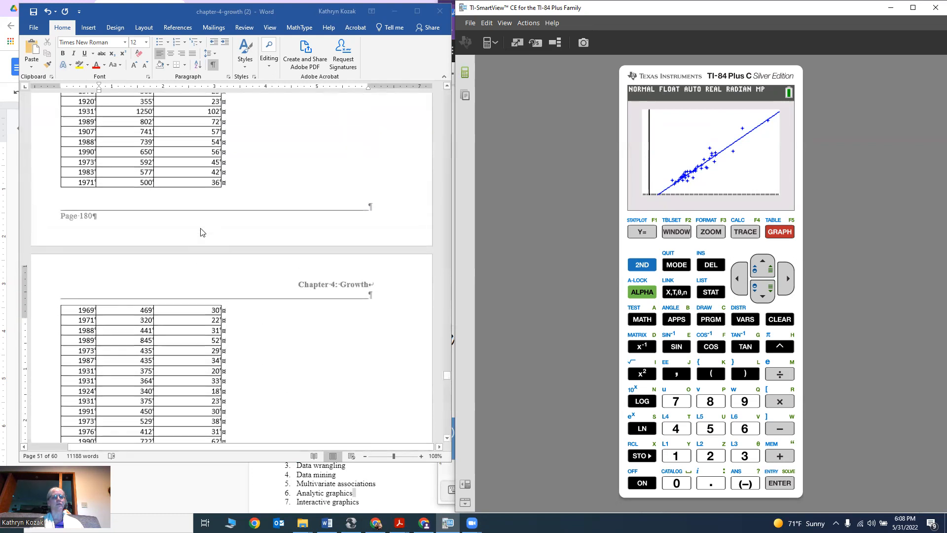
scroll("up", 3)
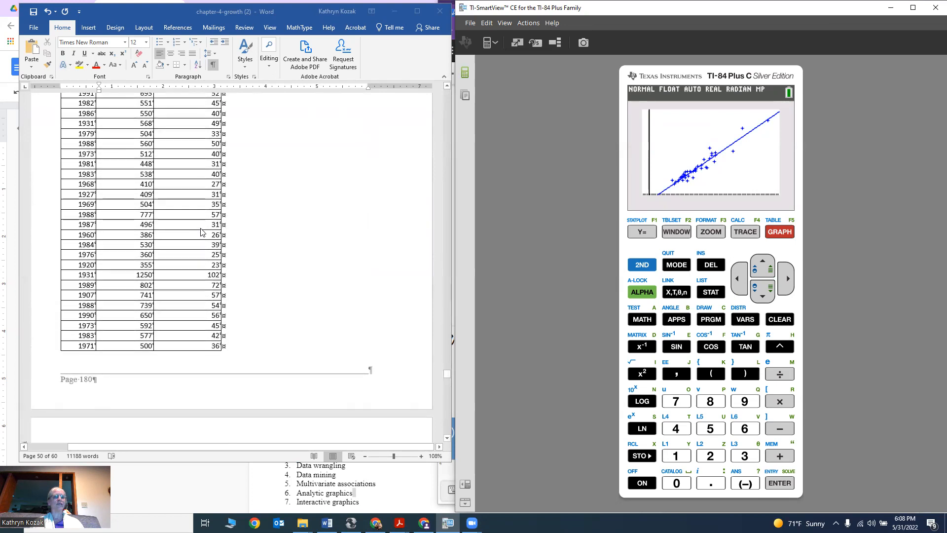
scroll("down", 3)
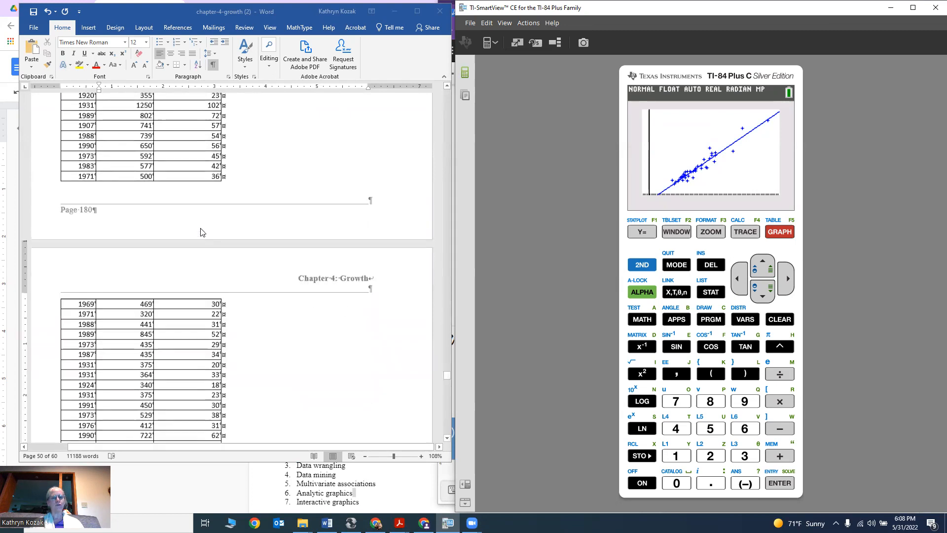
scroll("down", 3)
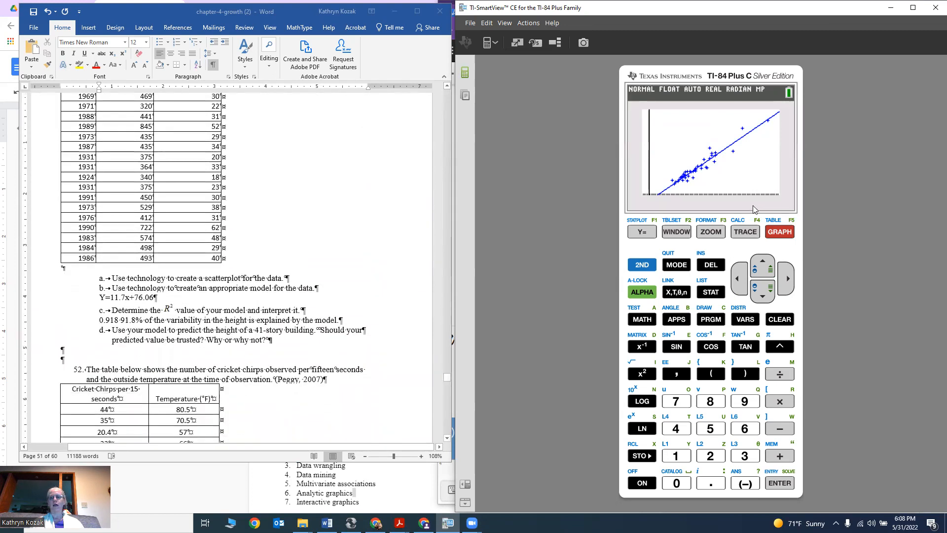
left_click(641, 264)
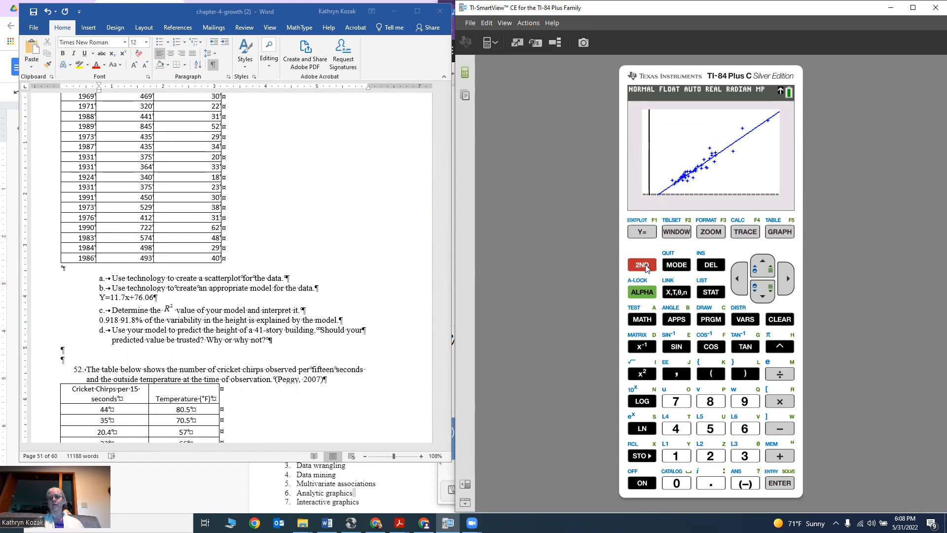
mouse_move(744, 234)
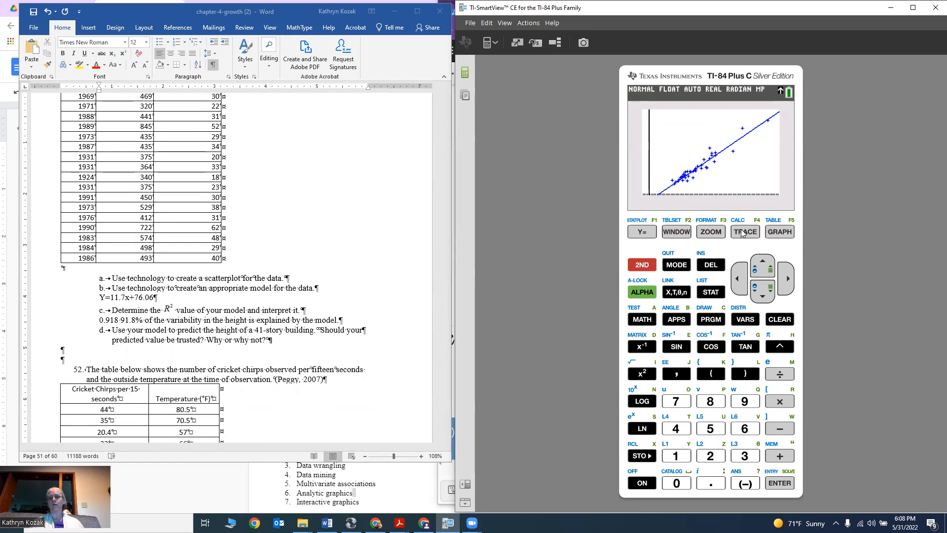
- Use CALC value on the regression line at 41 stories, predicting about 554.33 feet
left_click(745, 231)
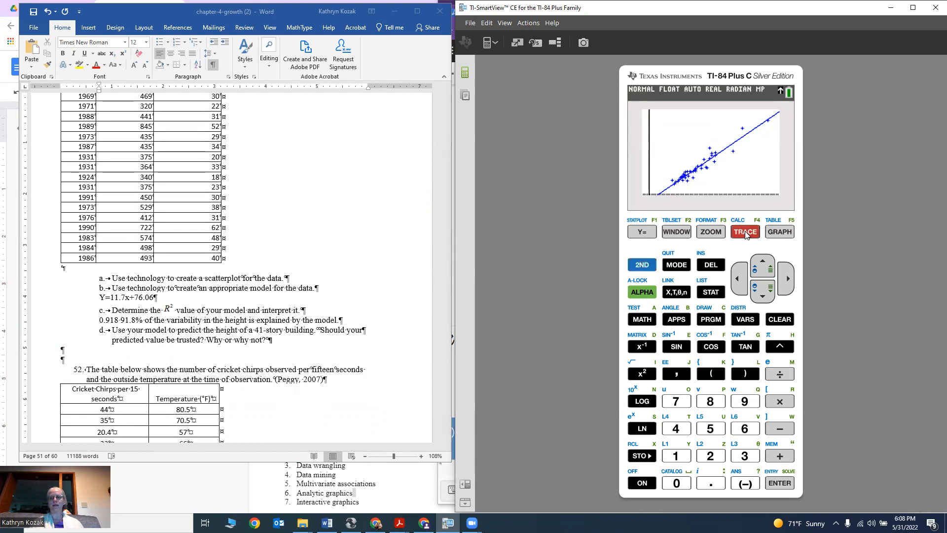
left_click(745, 232)
type("41")
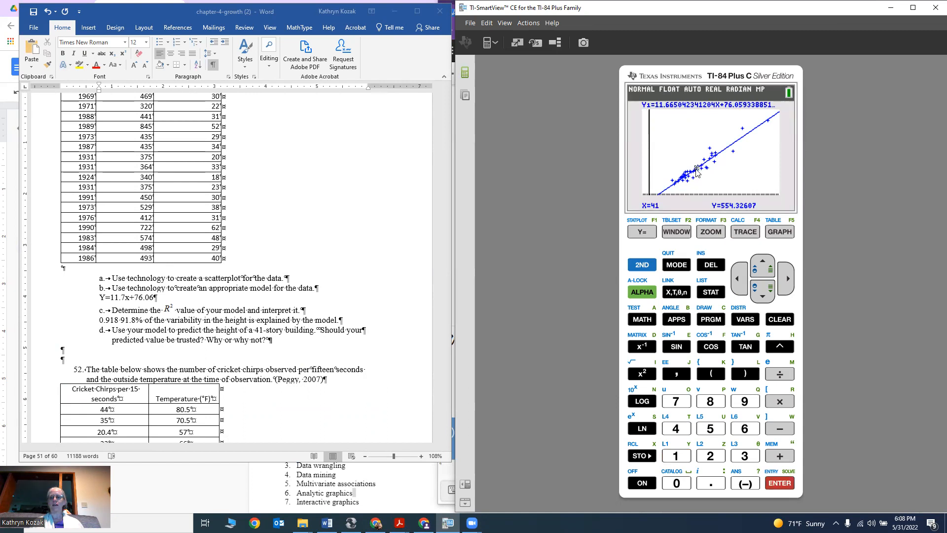
mouse_move(721, 215)
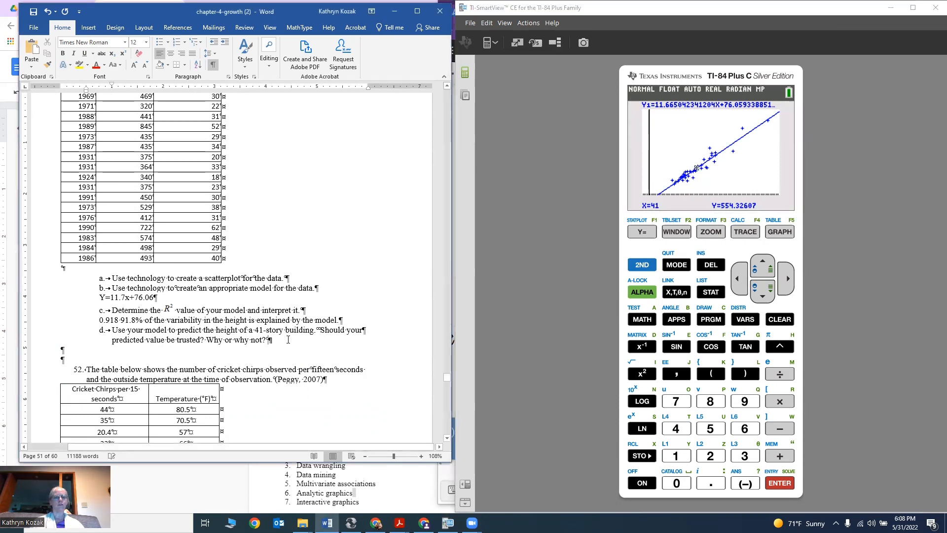
- Type '554 feet' as the part d predicted height answer
type("554")
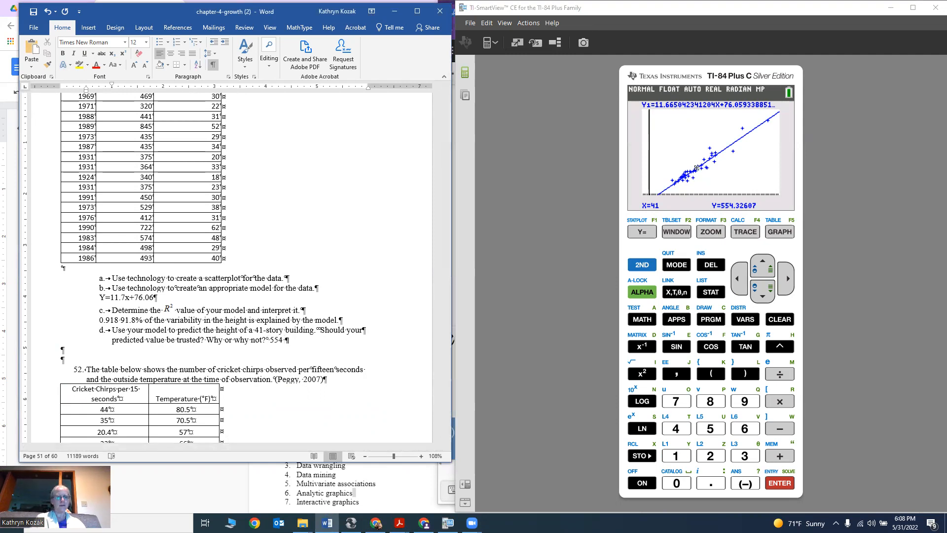
type("feet")
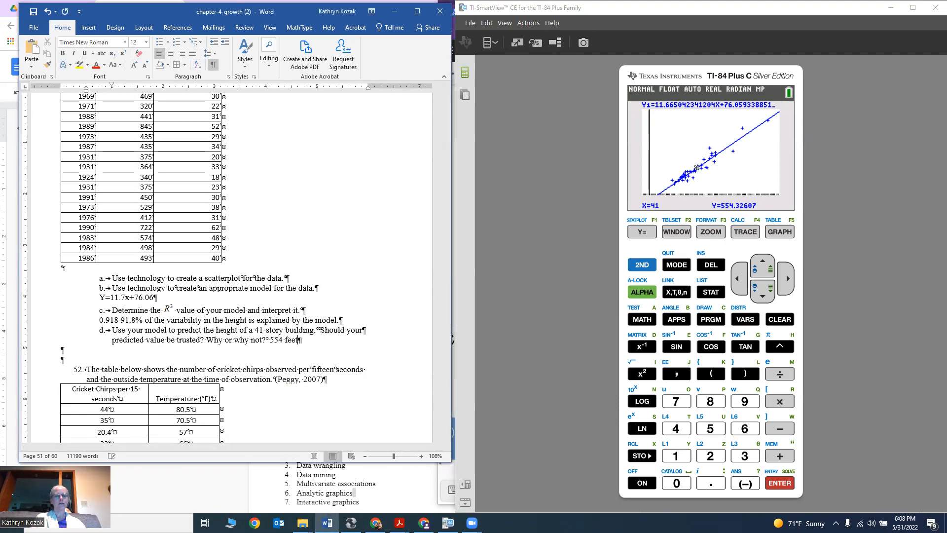